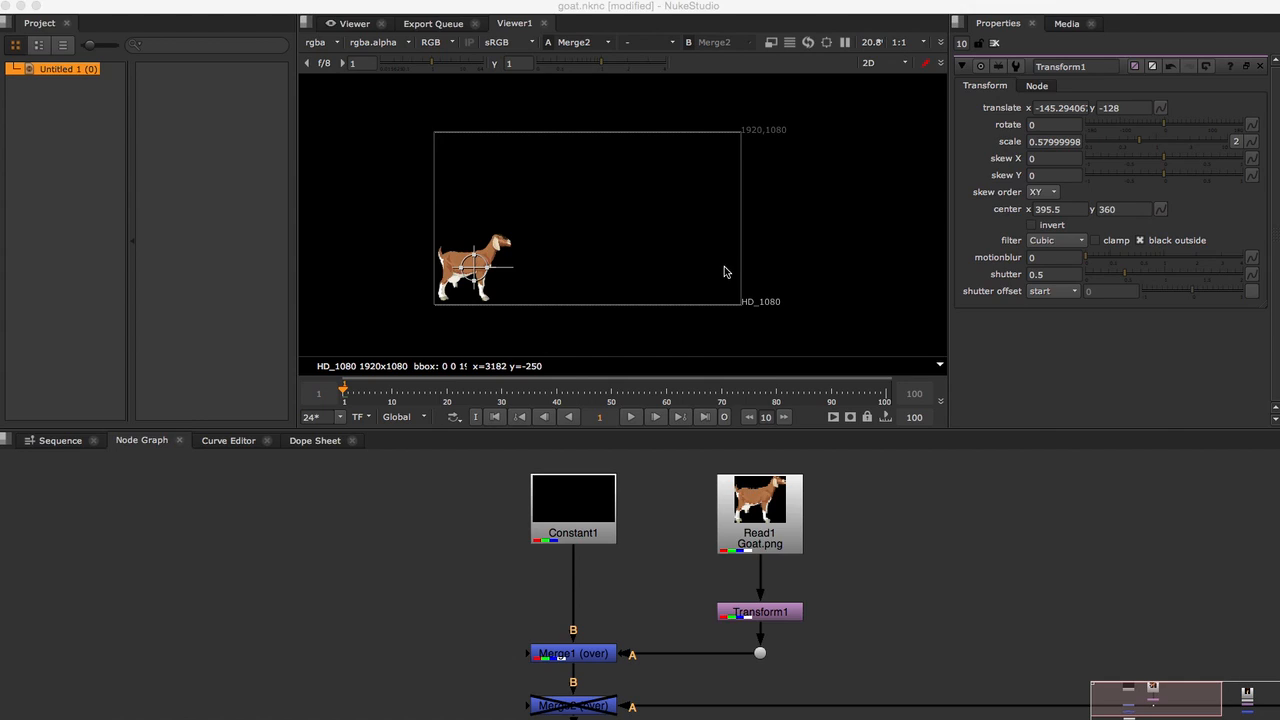
mouse_move(238, 461)
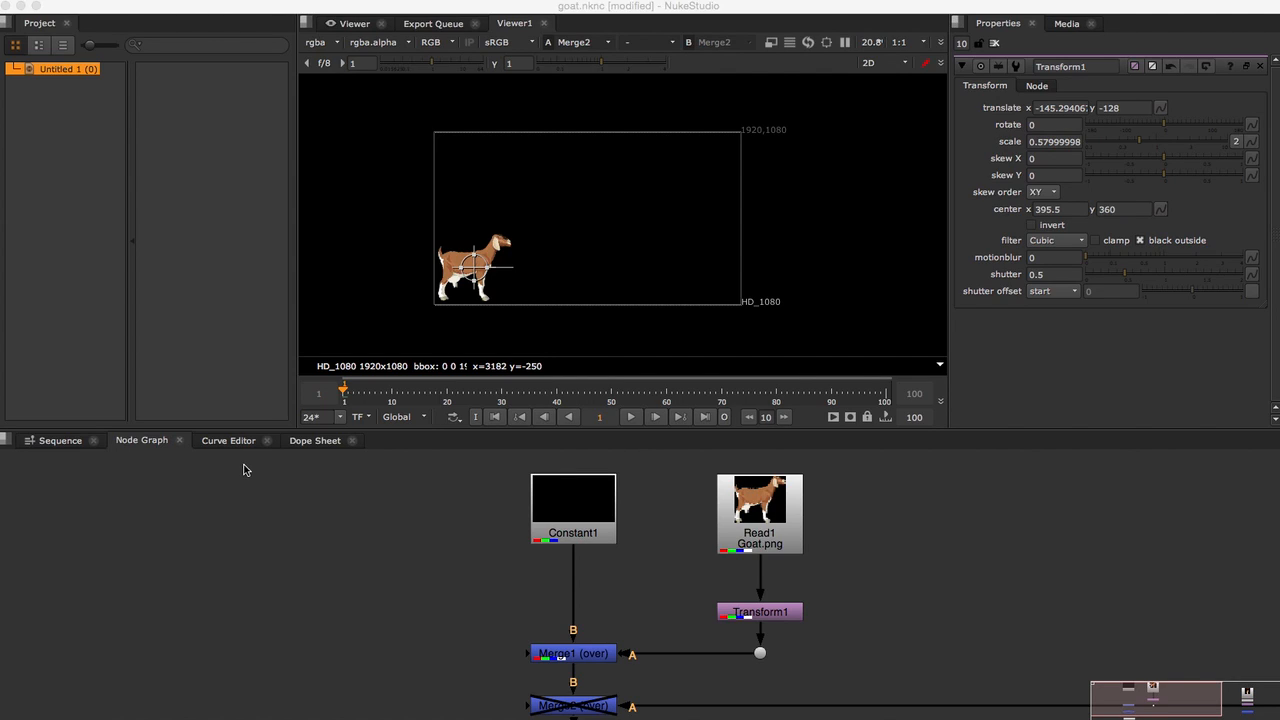
mouse_move(256, 471)
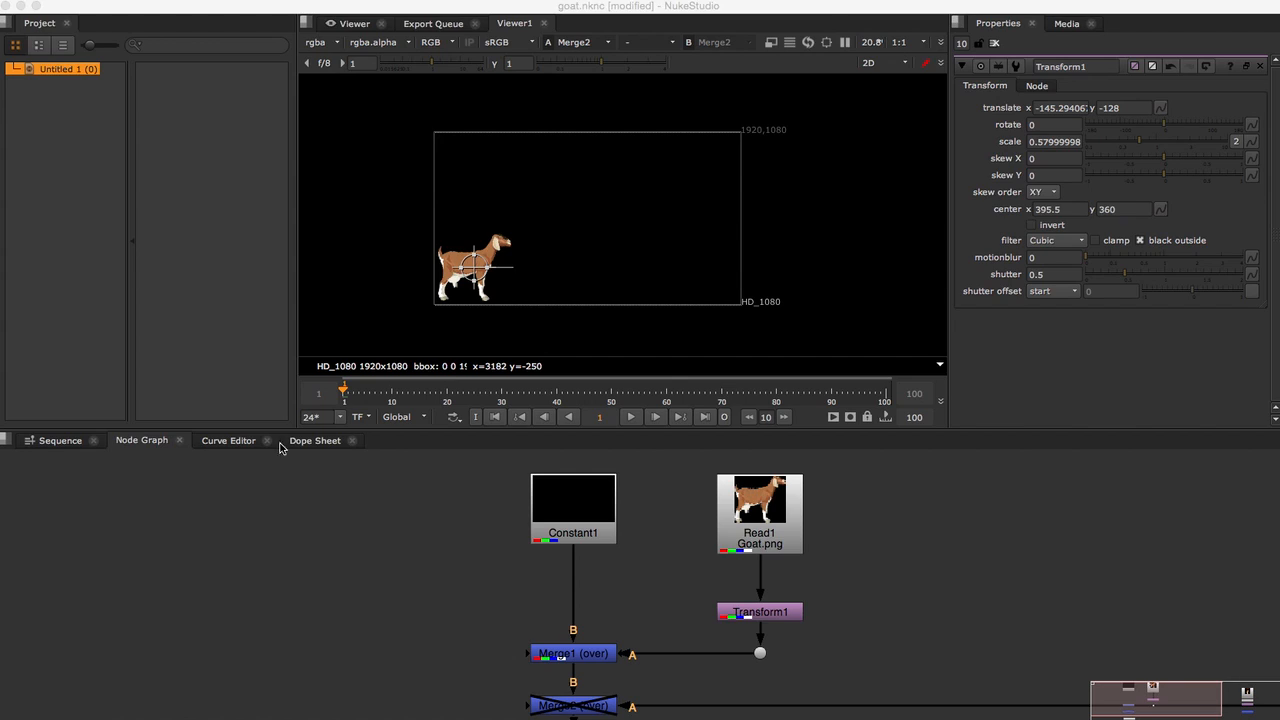
mouse_move(994, 183)
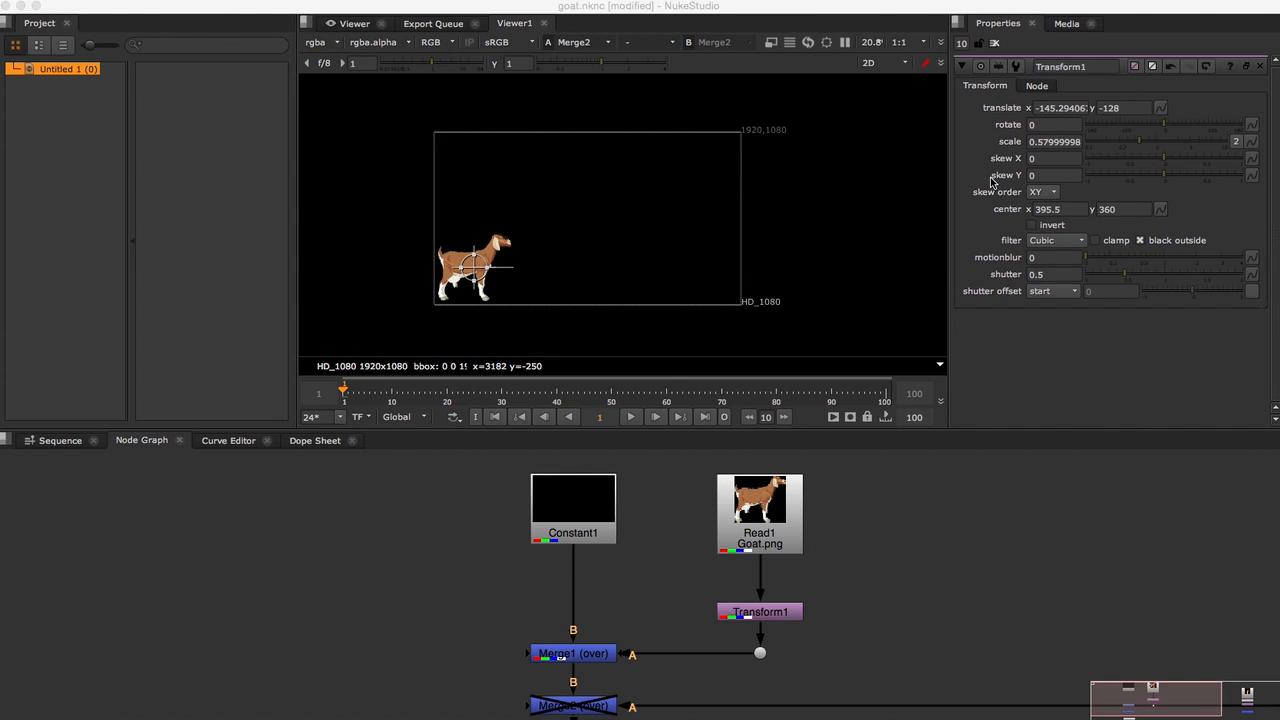
mouse_move(832, 377)
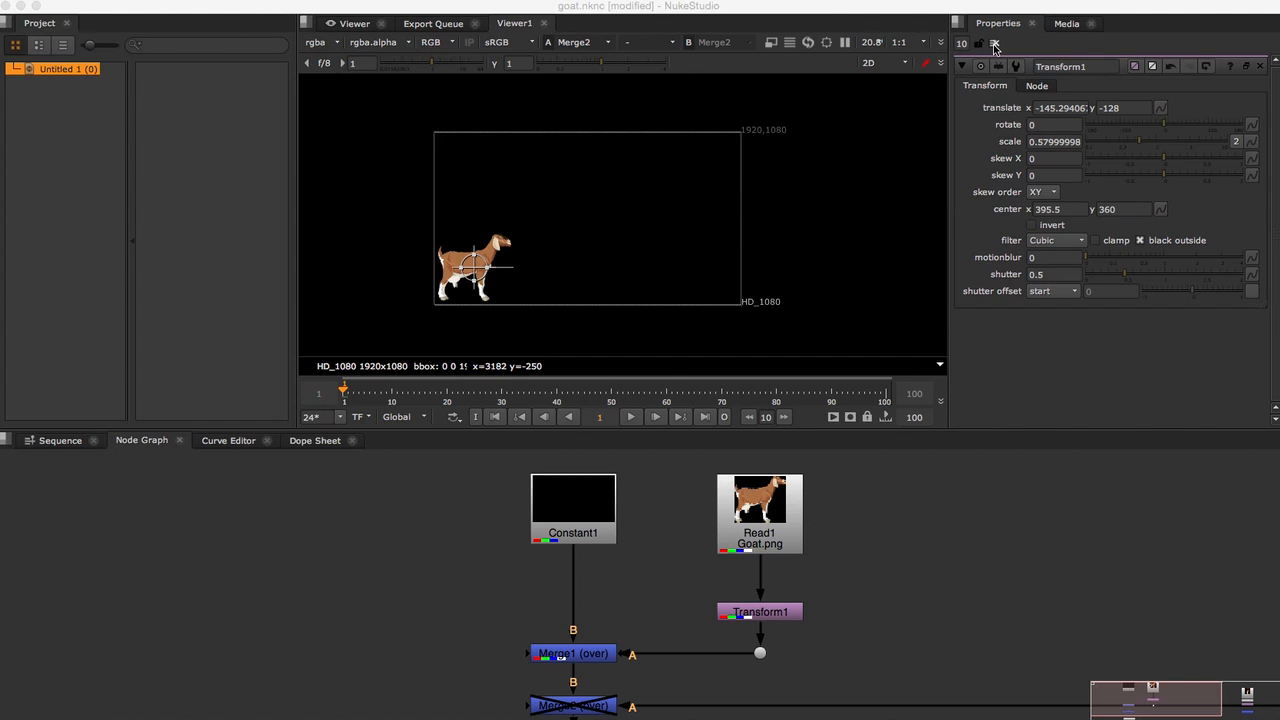
- Reopen the Transform1 properties and set a translate key at frame 1
click(1259, 66)
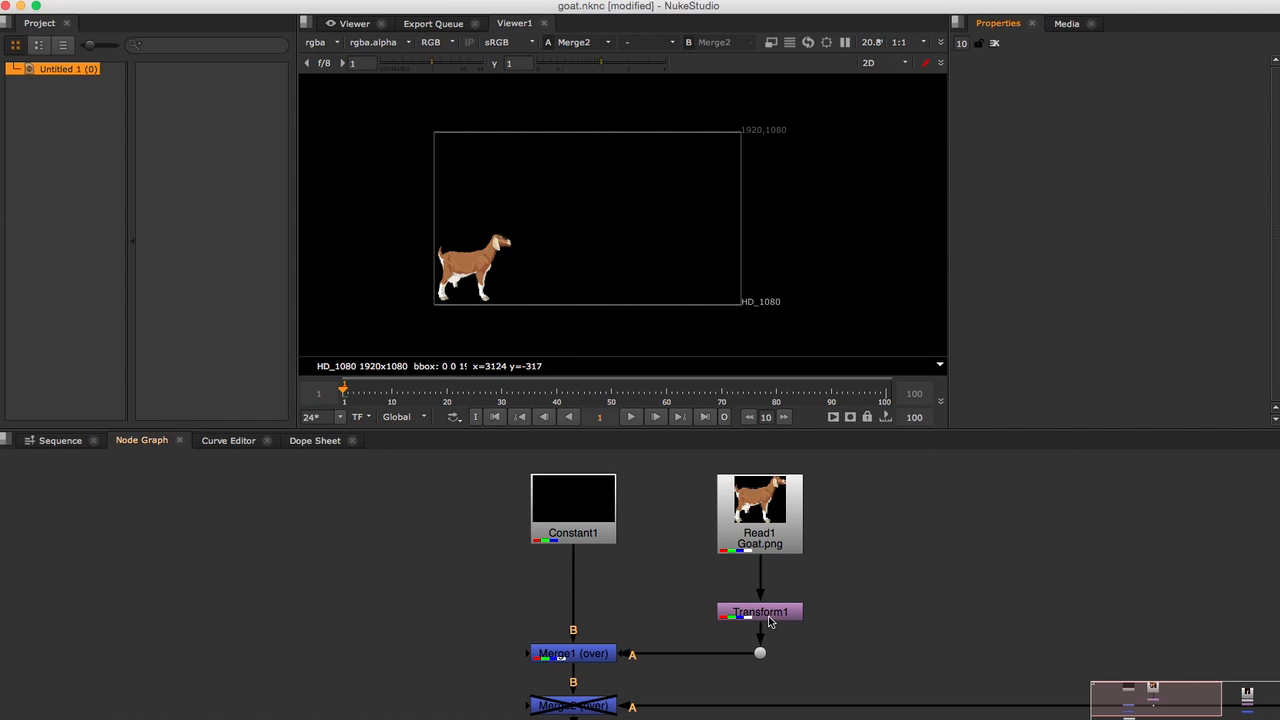
click(759, 611)
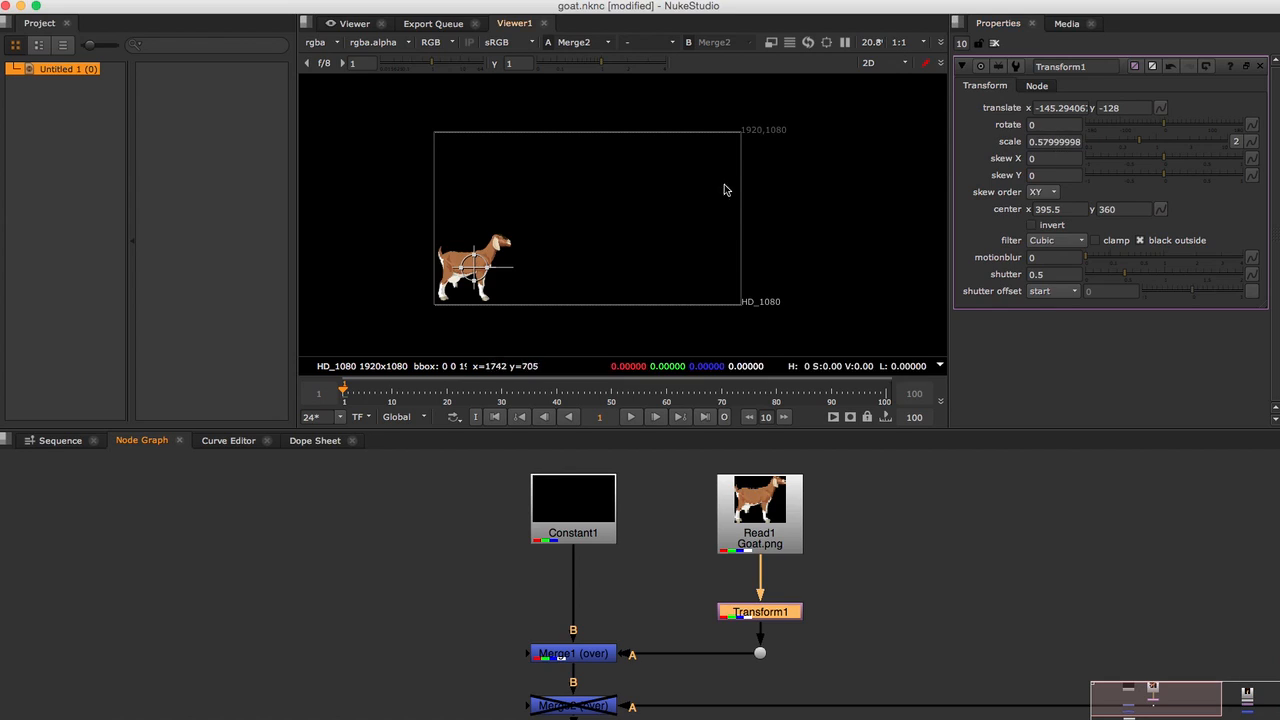
right_click(1160, 108)
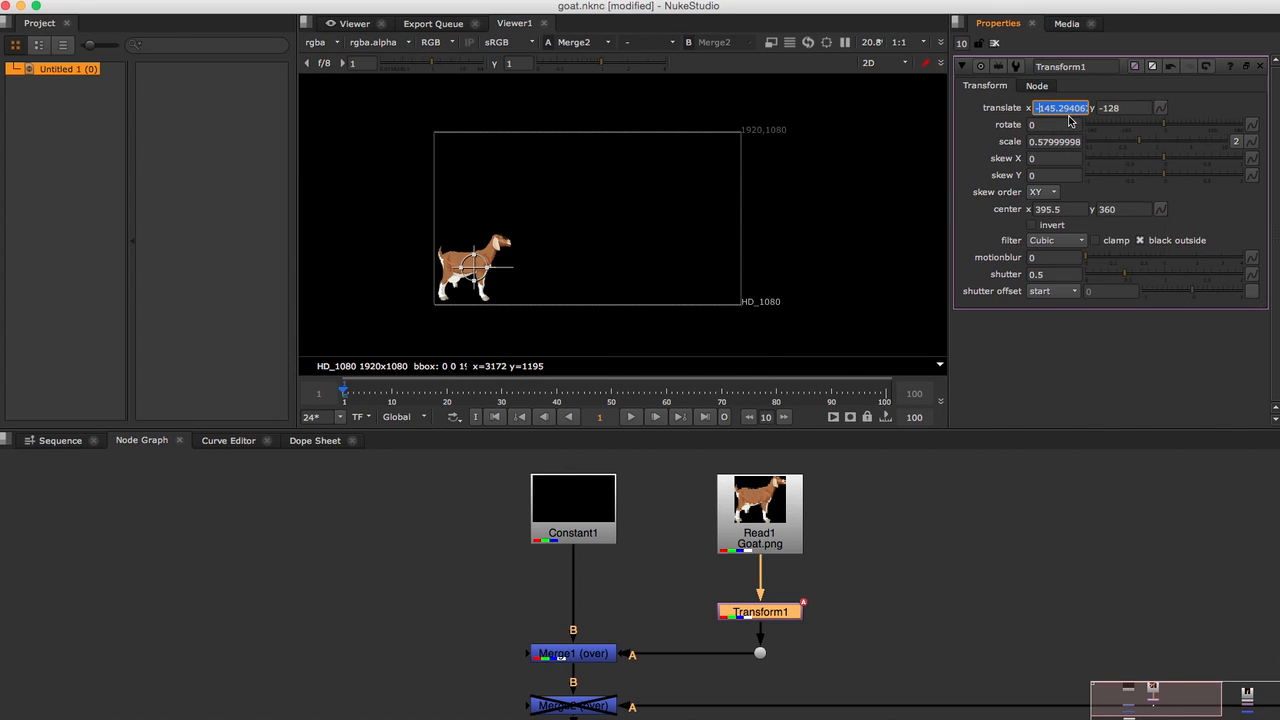
mouse_move(345, 405)
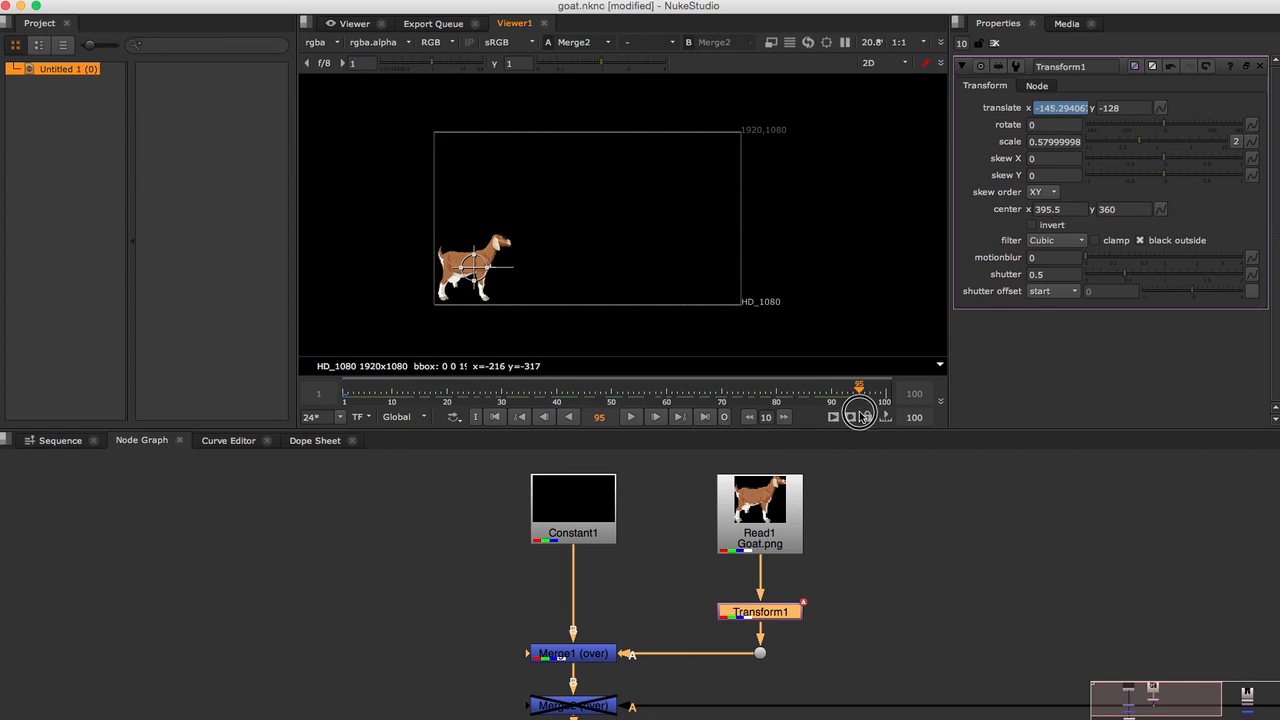
- At frame 100, drag the goat near the HD frame's right edge
click(858, 417)
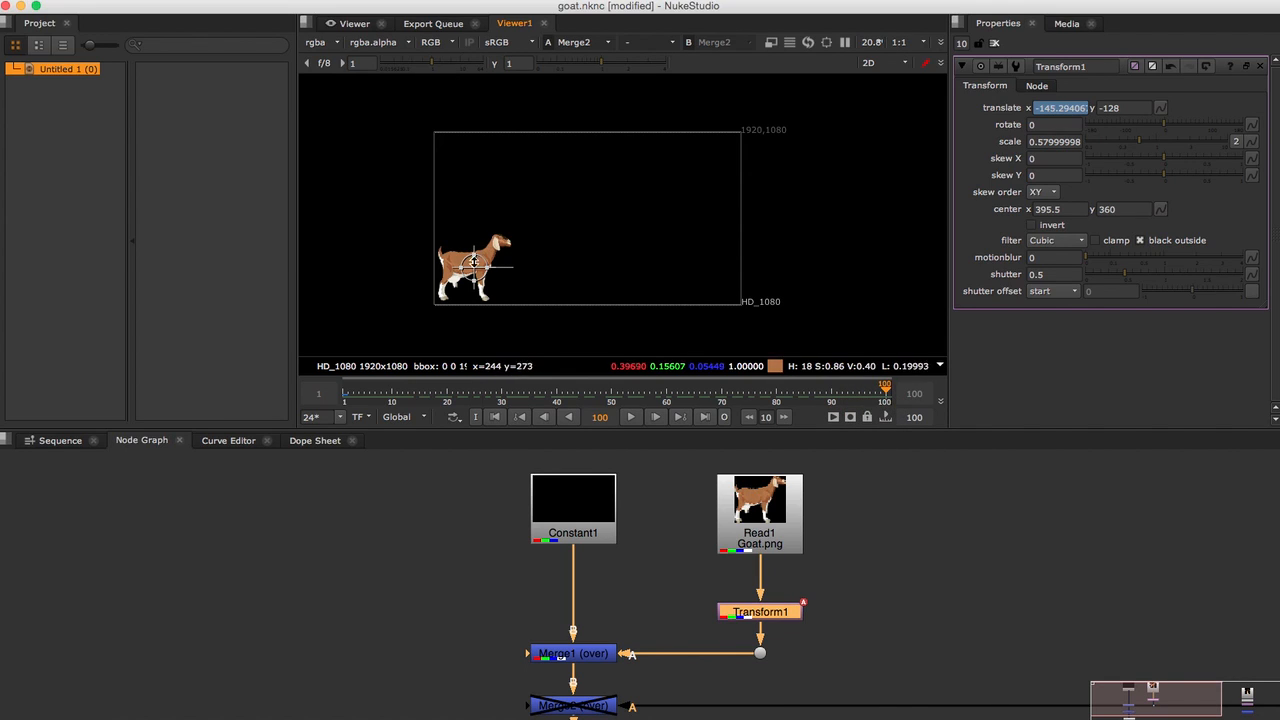
drag(478, 263, 550, 271)
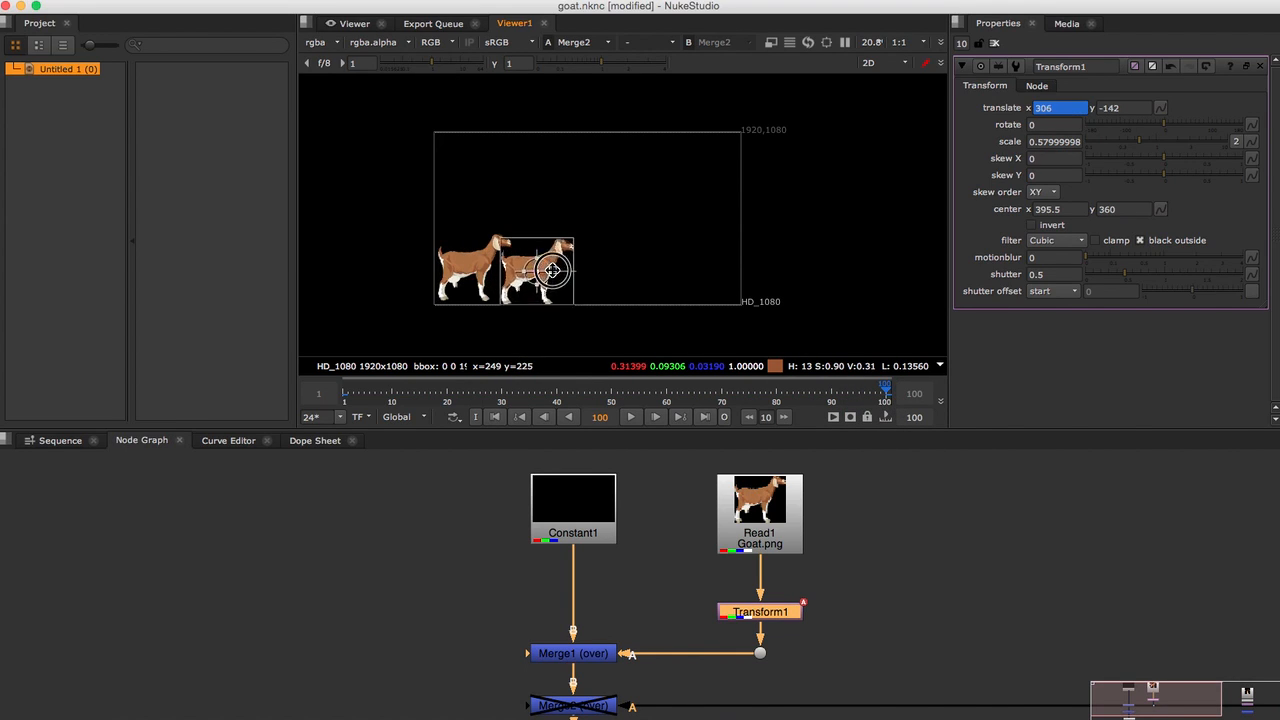
drag(550, 270, 700, 268)
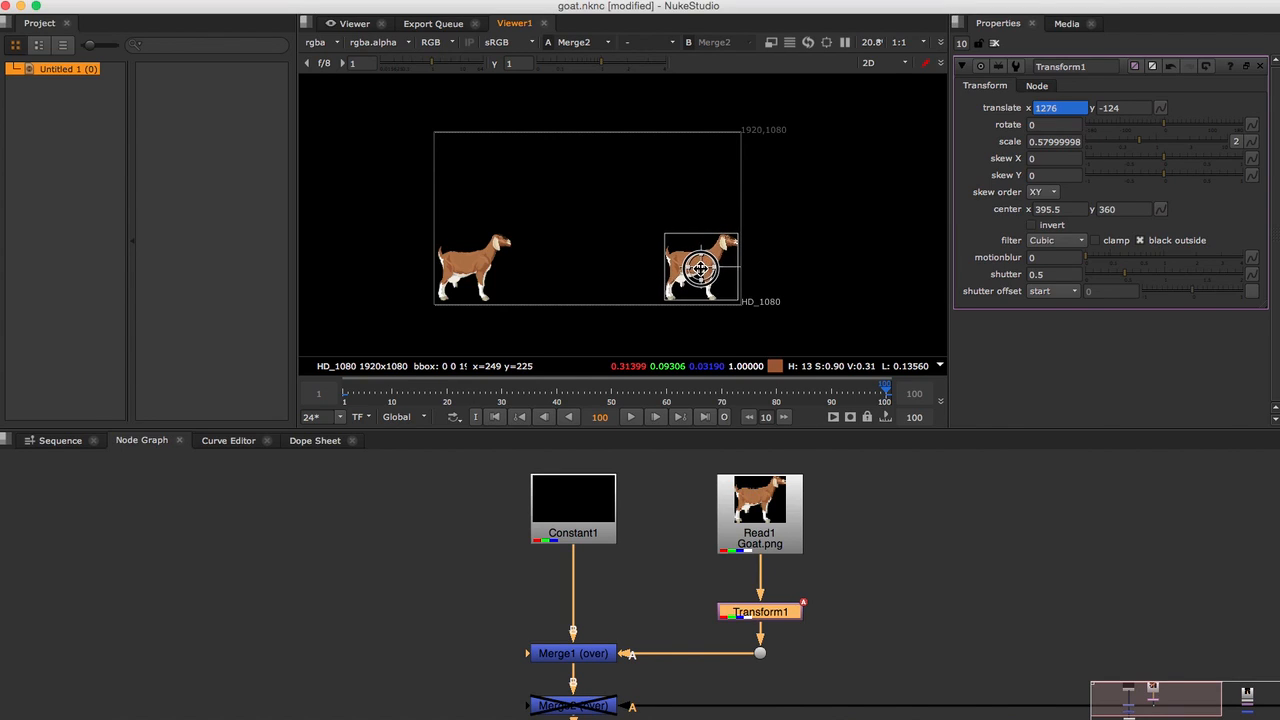
drag(700, 268, 700, 268)
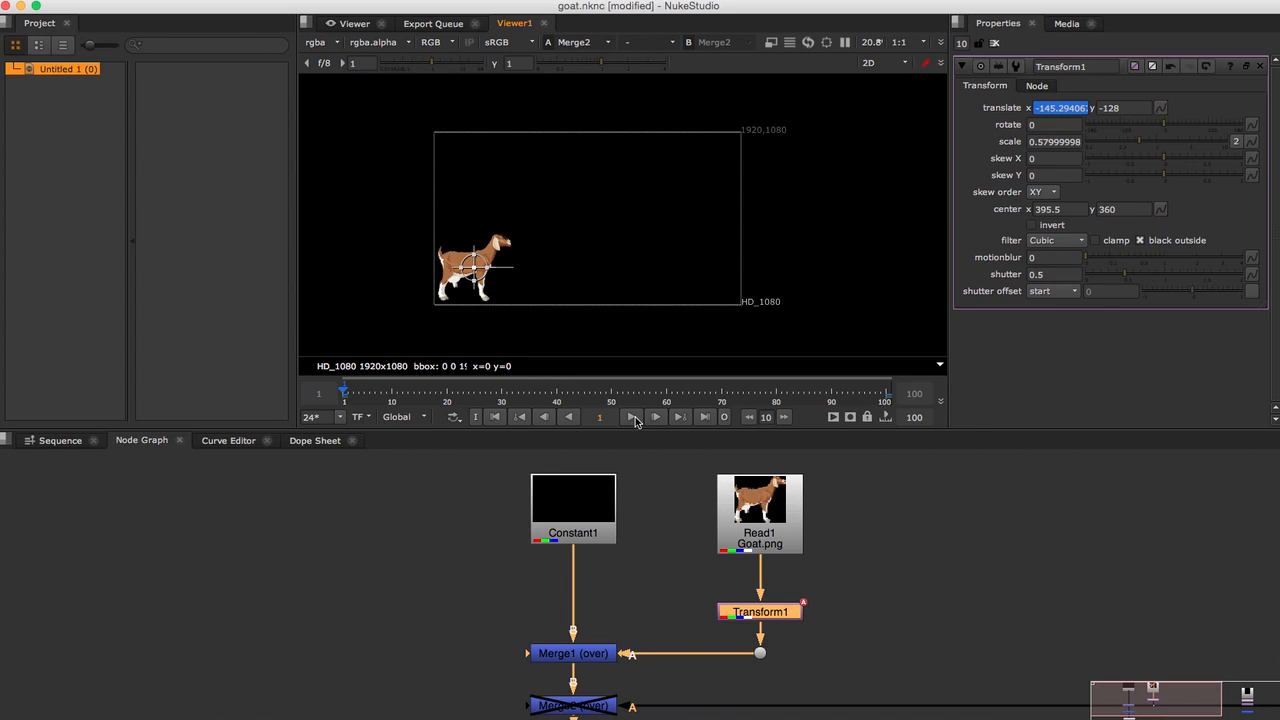
click(655, 417)
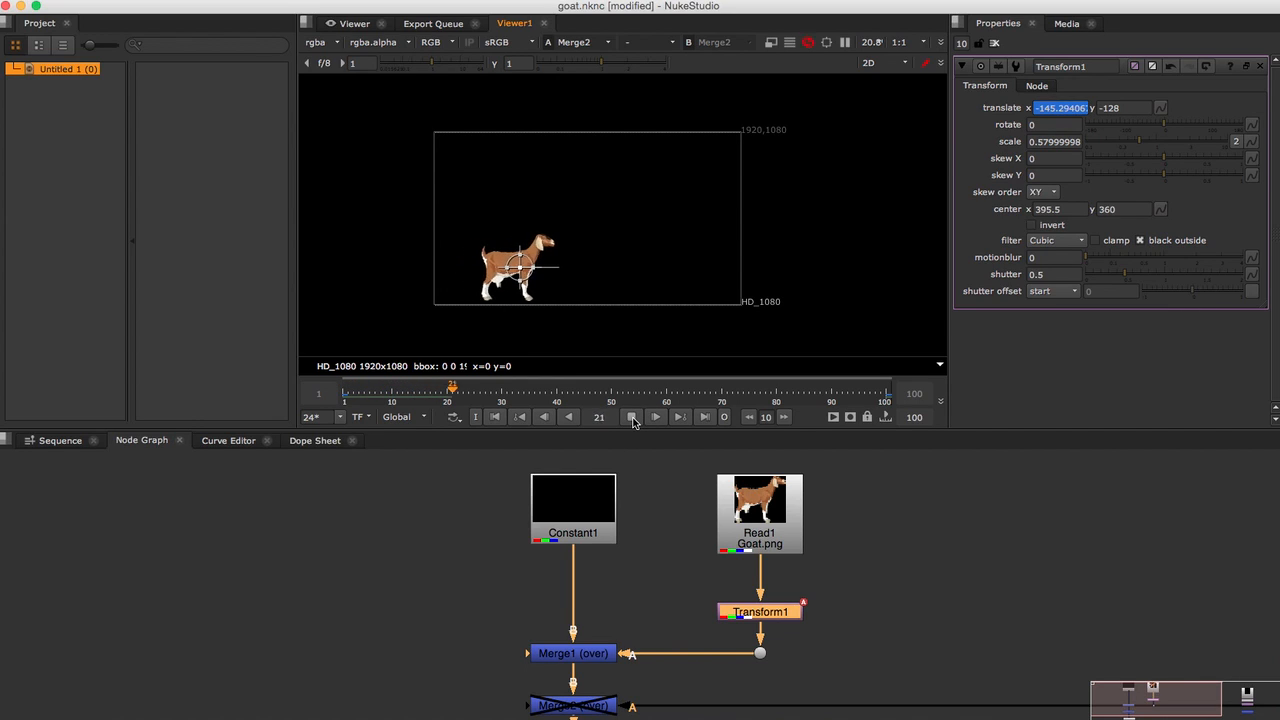
click(655, 417)
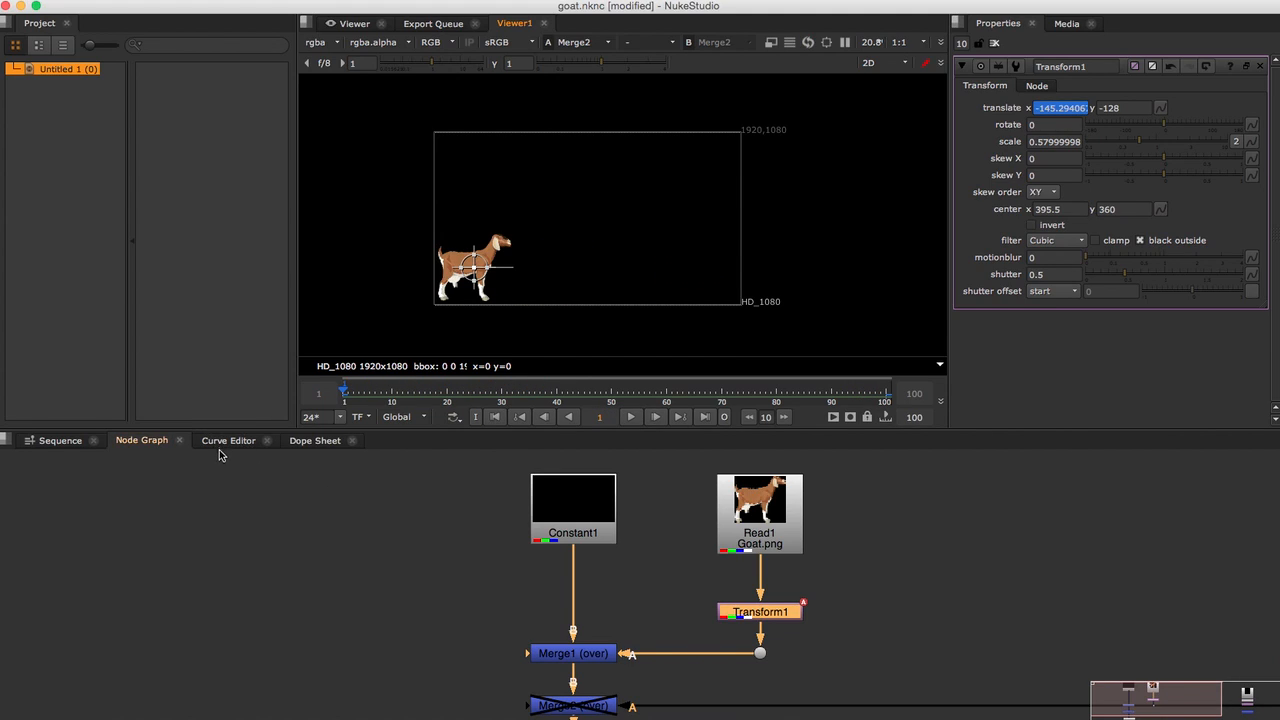
- Show the translate x curve and slide its end key from frame 100 to 50
click(228, 440)
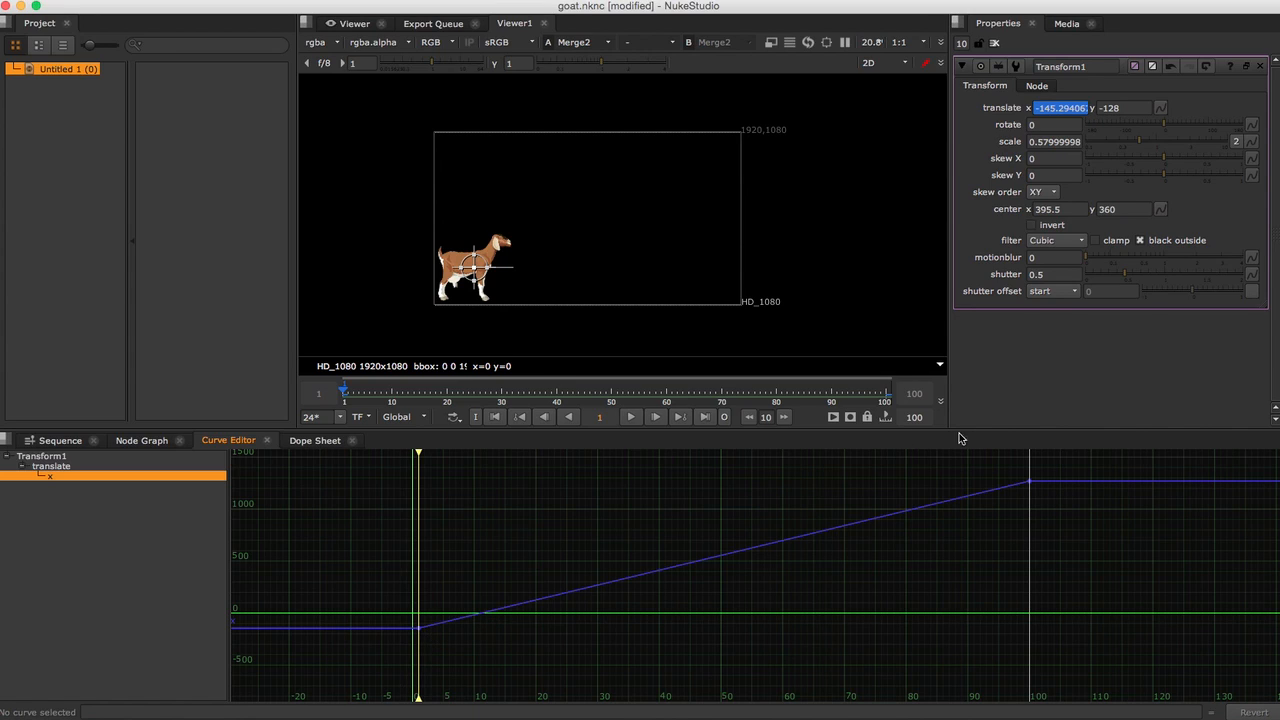
mouse_move(880, 505)
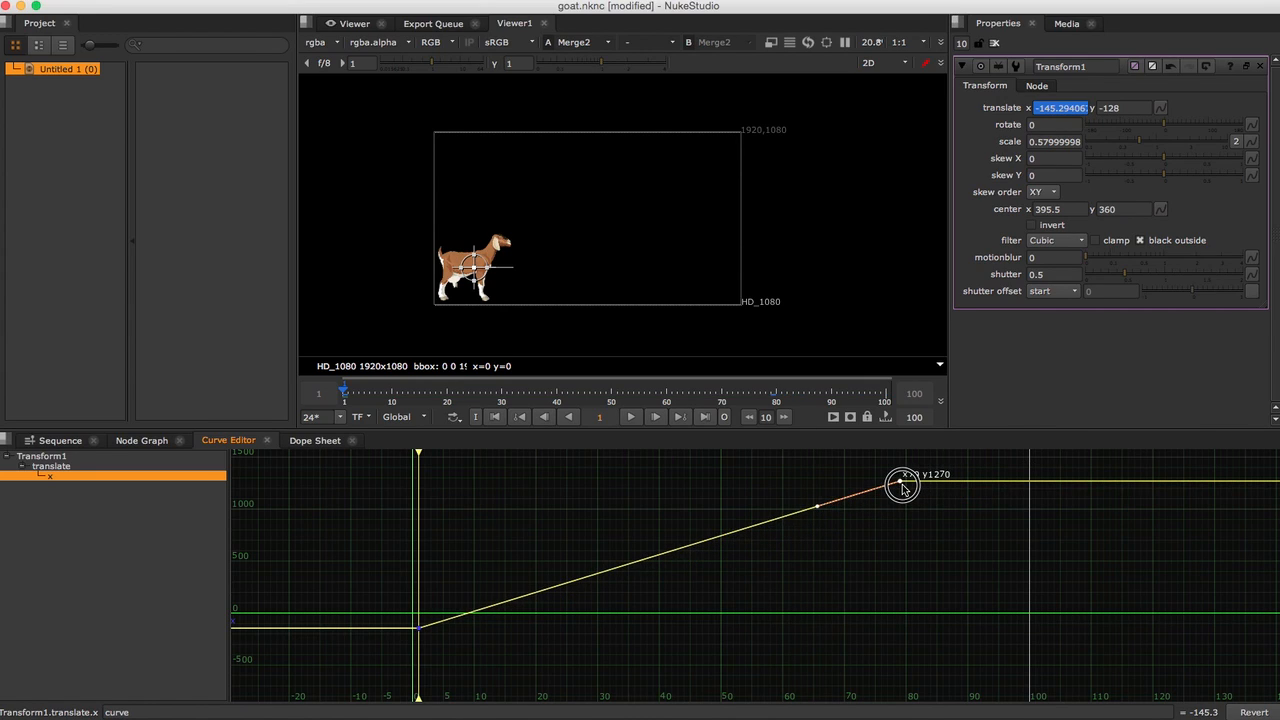
drag(902, 485, 868, 488)
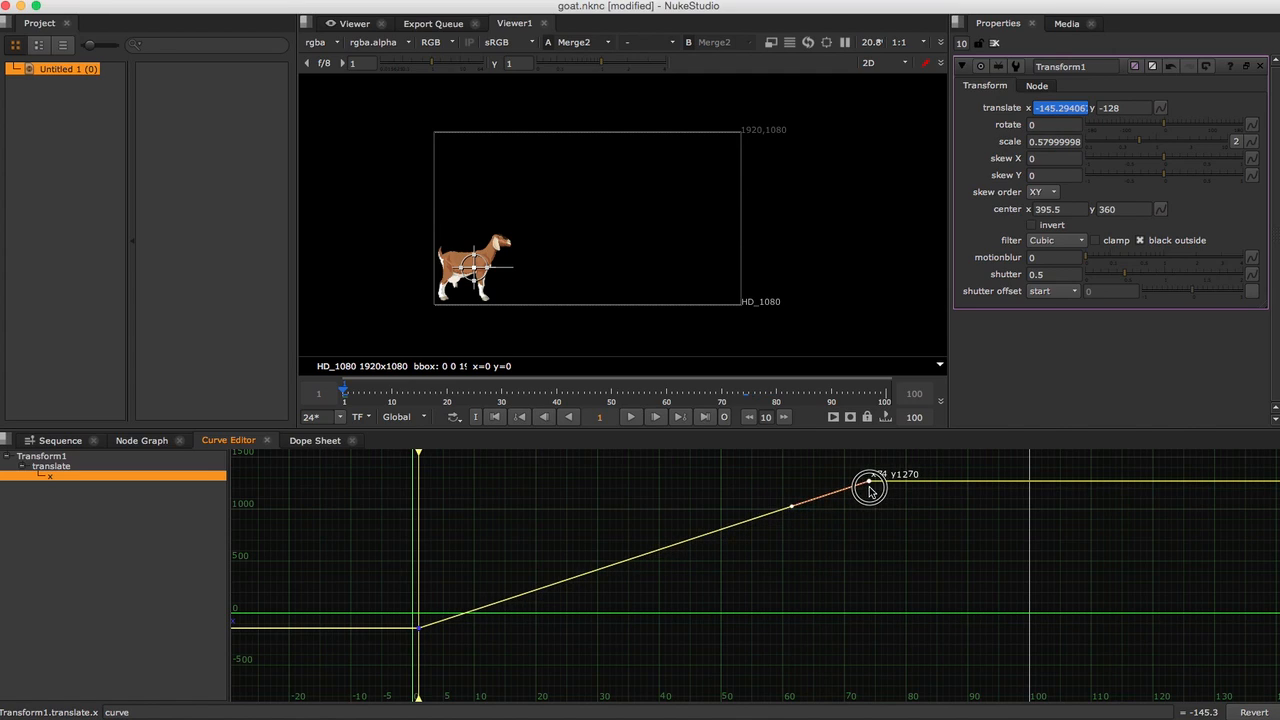
drag(870, 487, 850, 490)
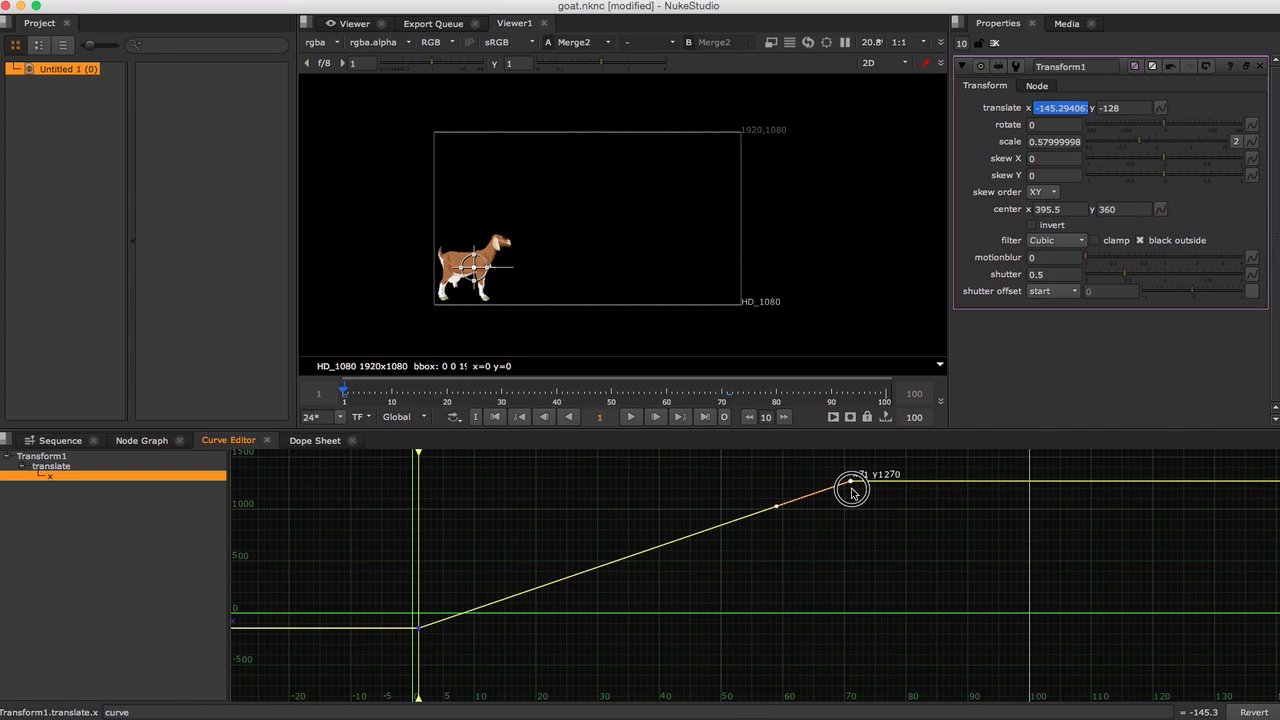
drag(850, 485, 795, 490)
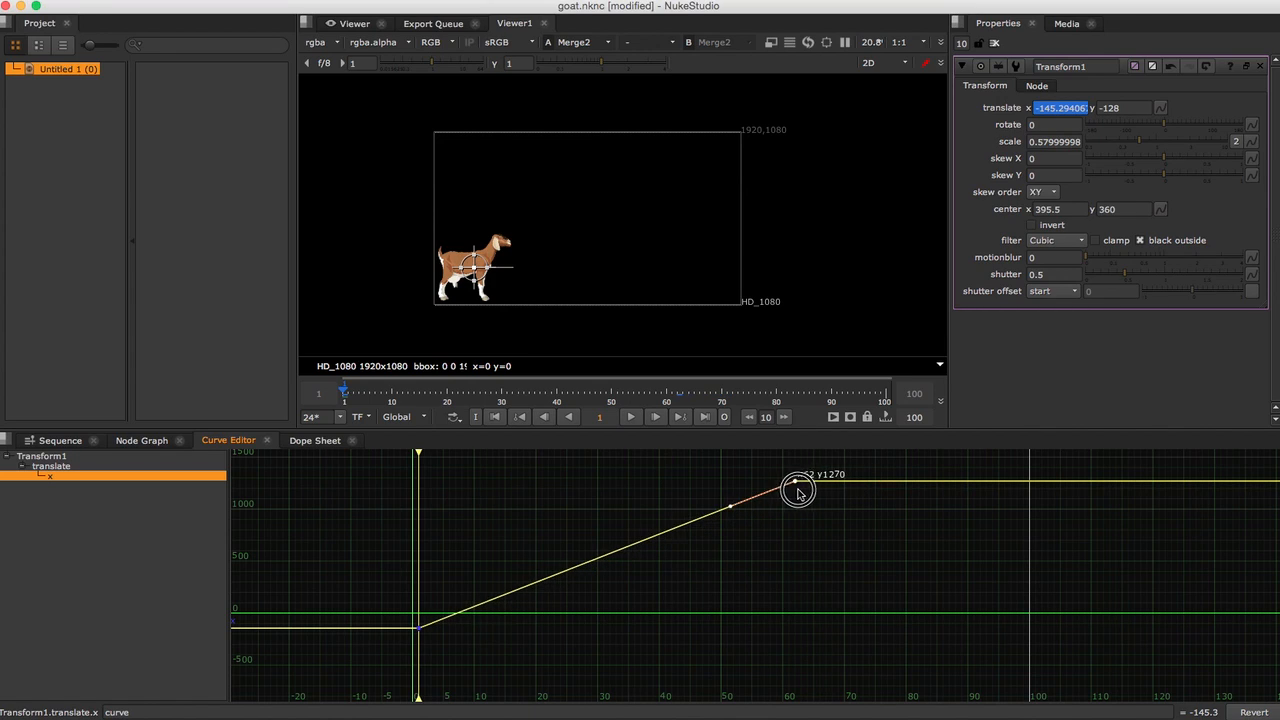
drag(798, 490, 722, 496)
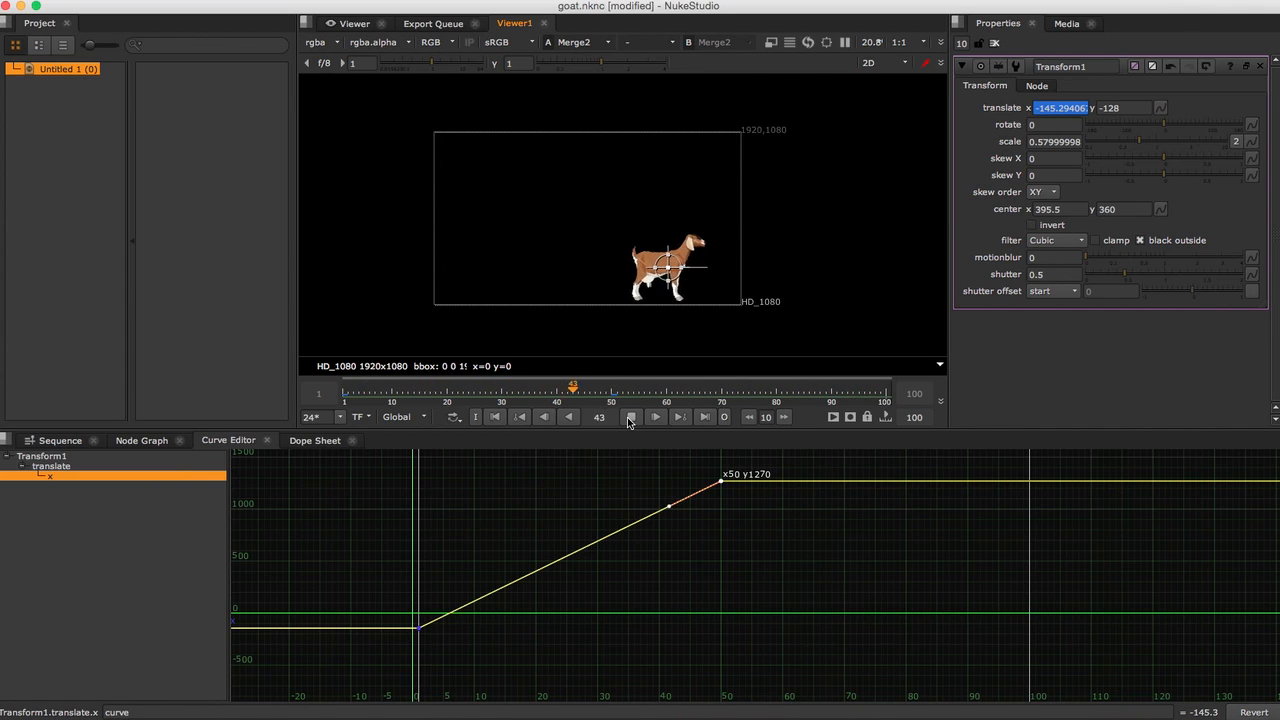
- Play the retimed animation and stop at frame 92 with translate x at 1270
click(654, 417)
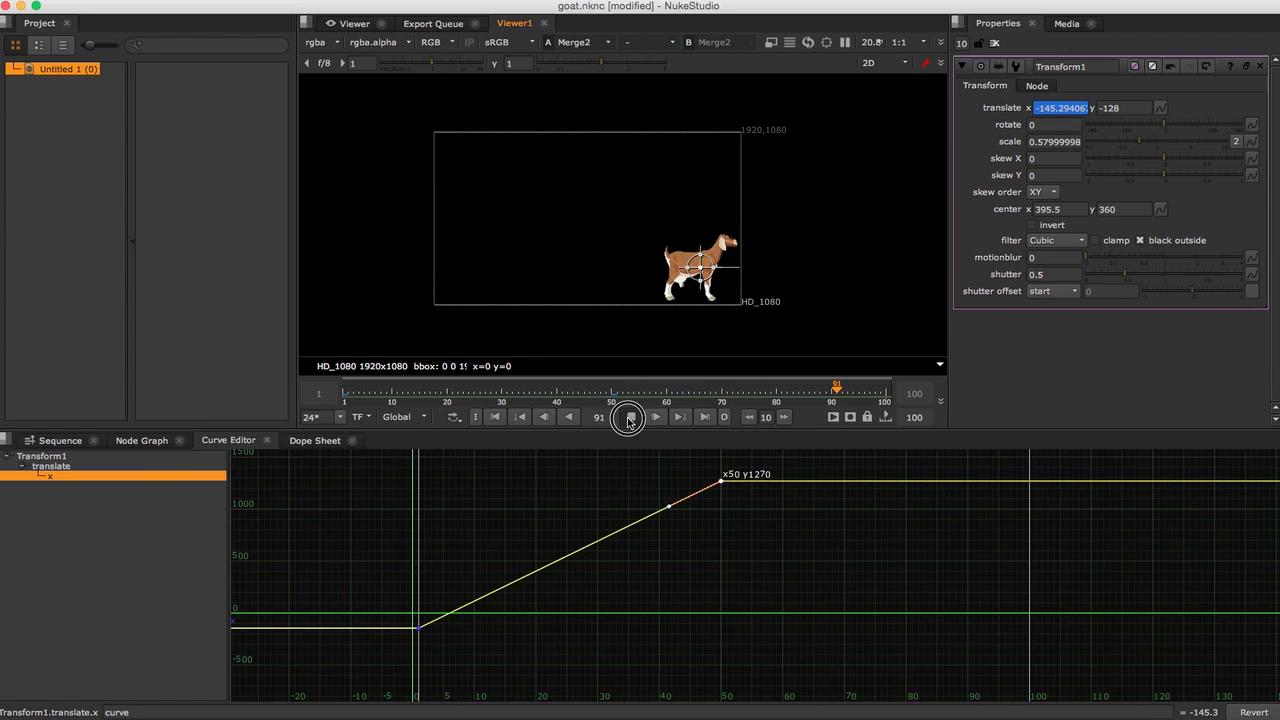
click(628, 417)
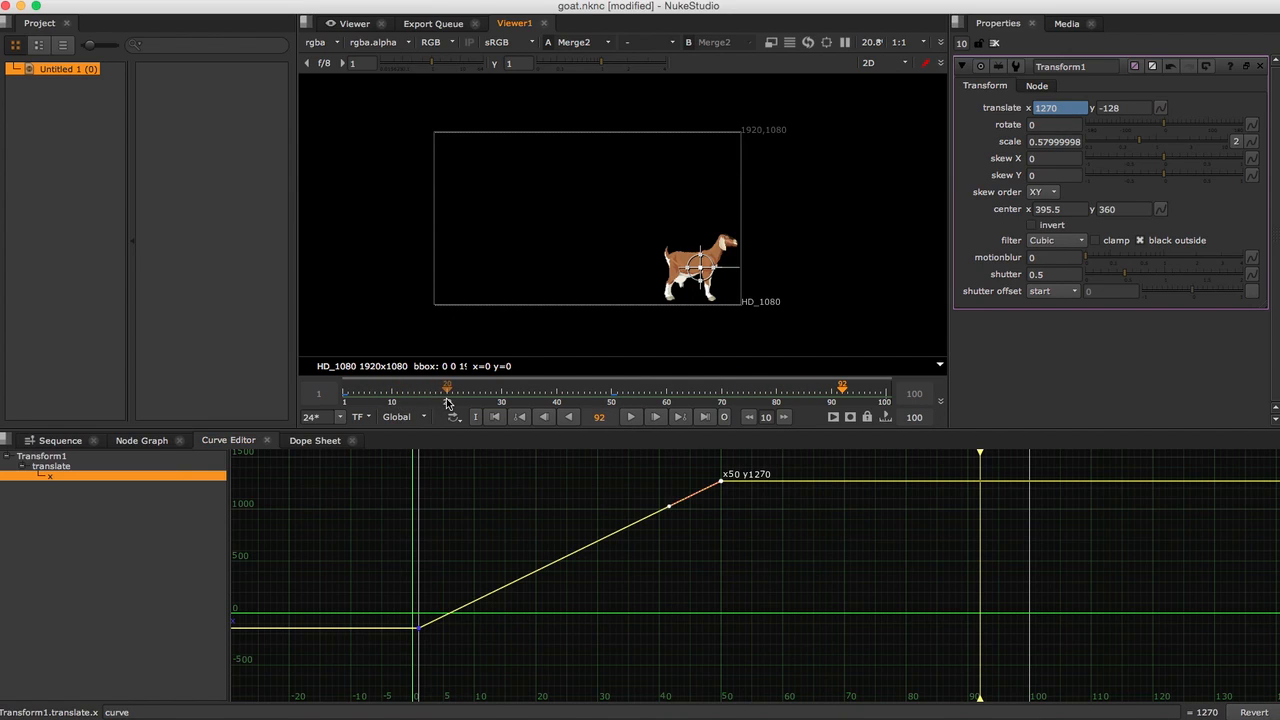
mouse_move(763, 561)
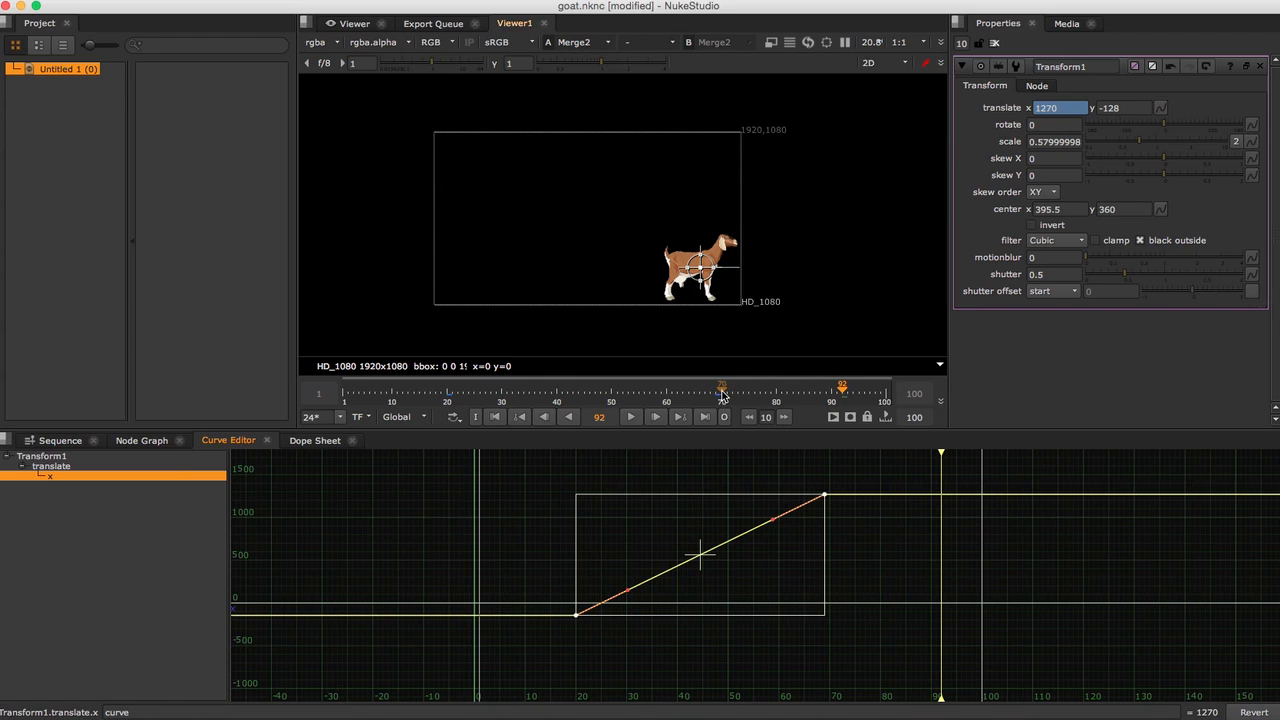
mouse_move(652, 475)
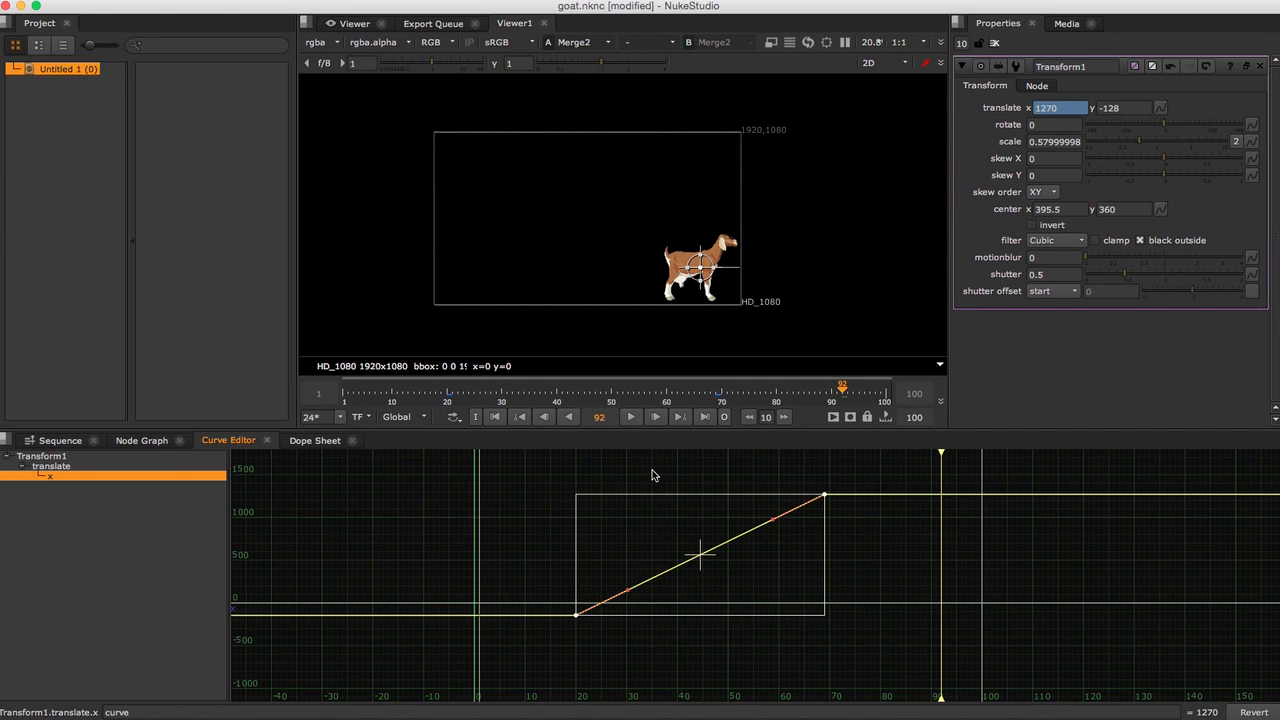
- Move the translate x start key to frame 0 and the end key to frame 100
click(519, 417)
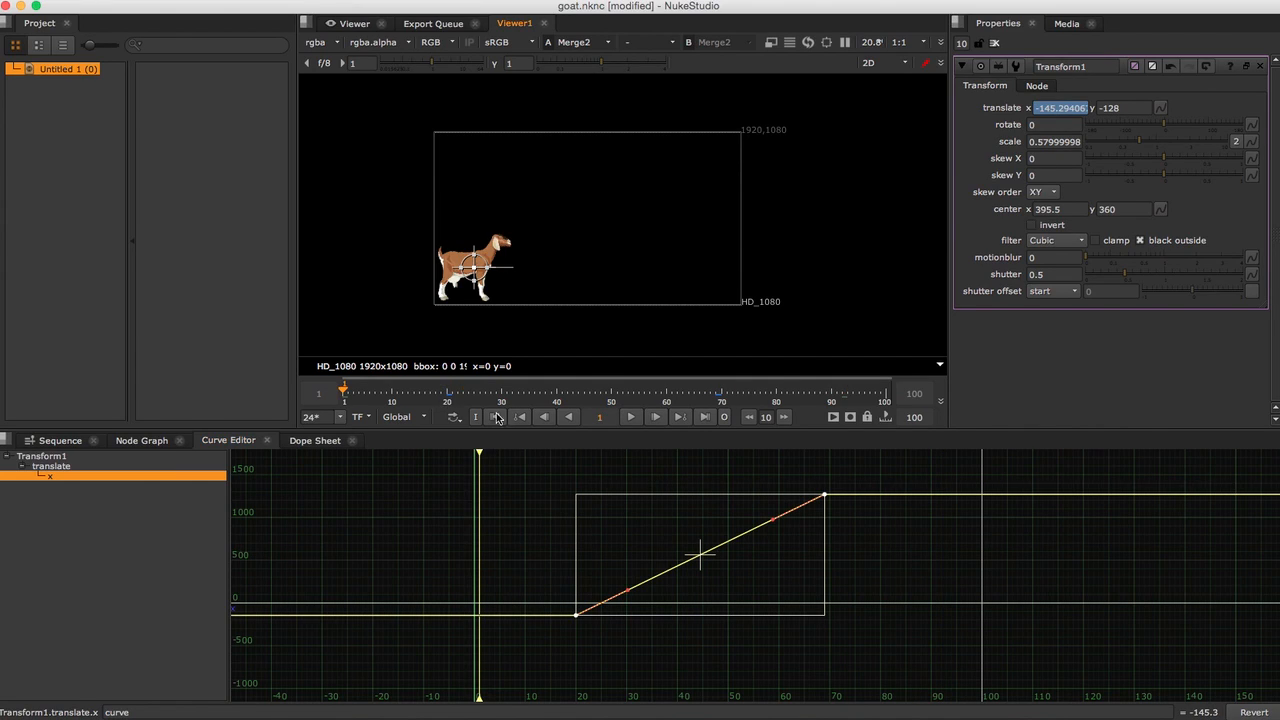
click(631, 417)
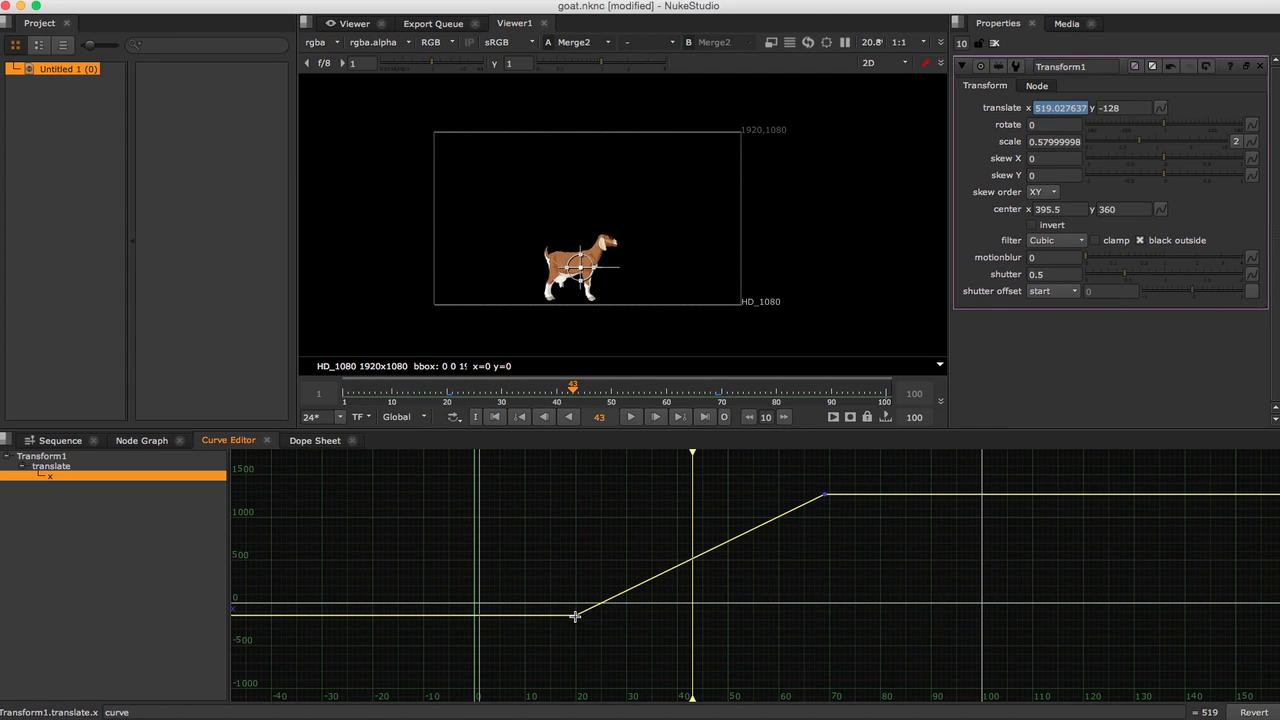
drag(575, 615, 535, 617)
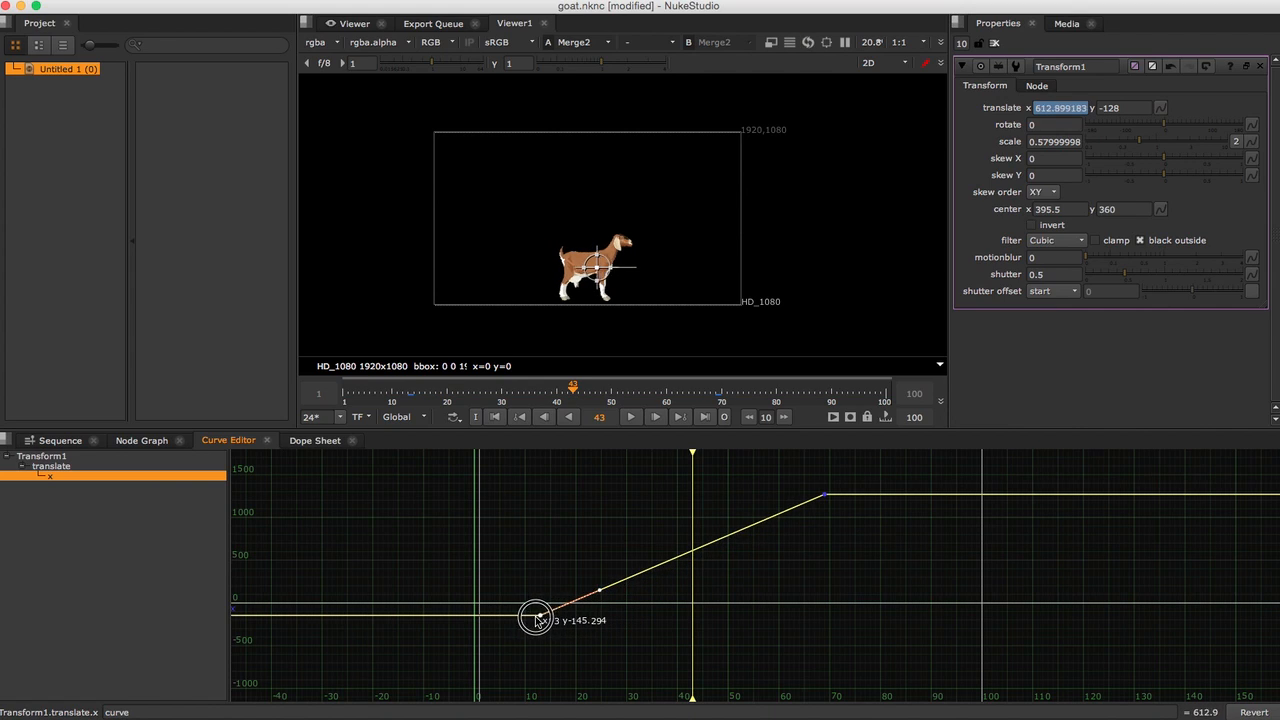
drag(535, 616, 478, 616)
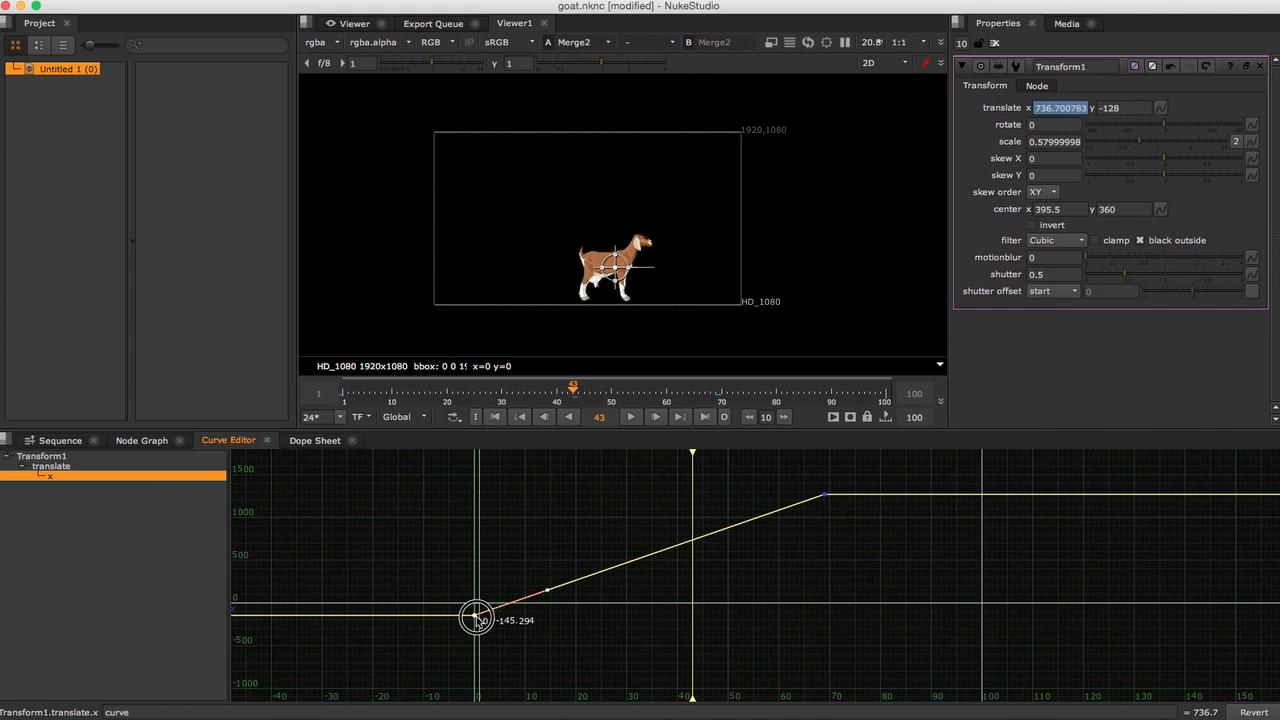
drag(477, 617, 825, 497)
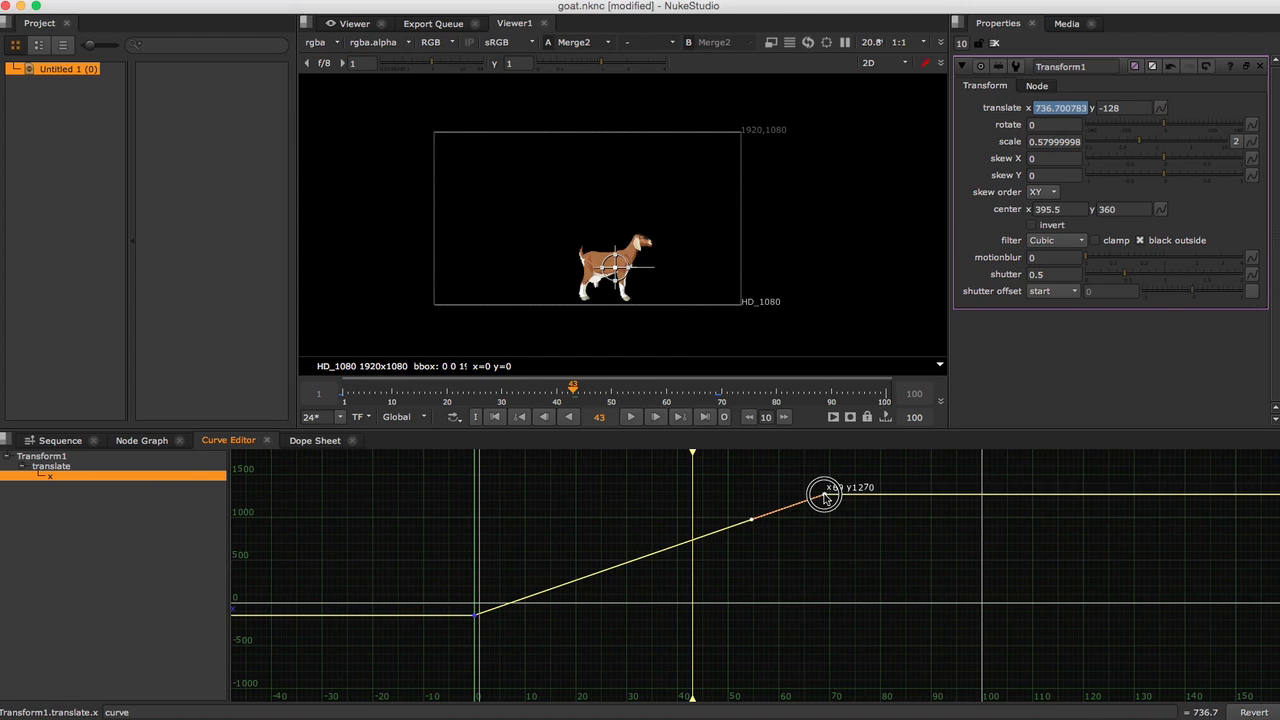
drag(825, 495, 965, 500)
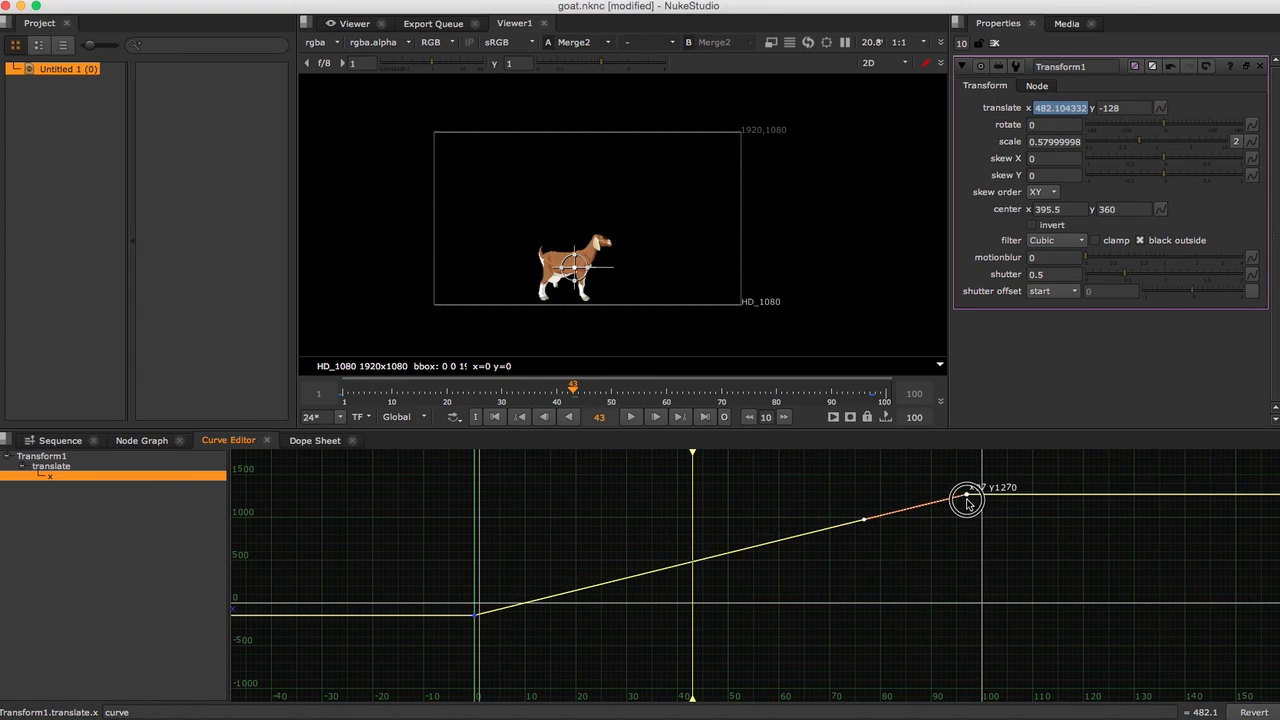
drag(966, 500, 980, 492)
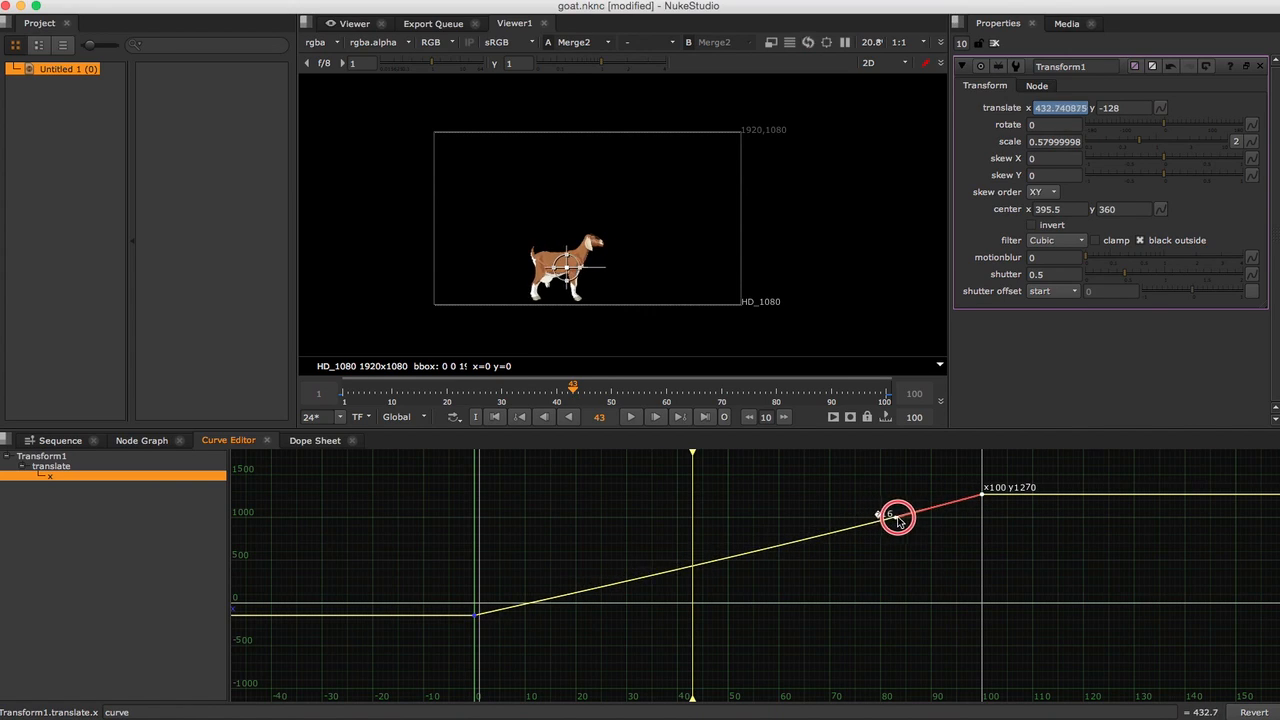
- Flatten the end and start key tangents into an ease-in/ease-out S-curve
drag(897, 512, 912, 522)
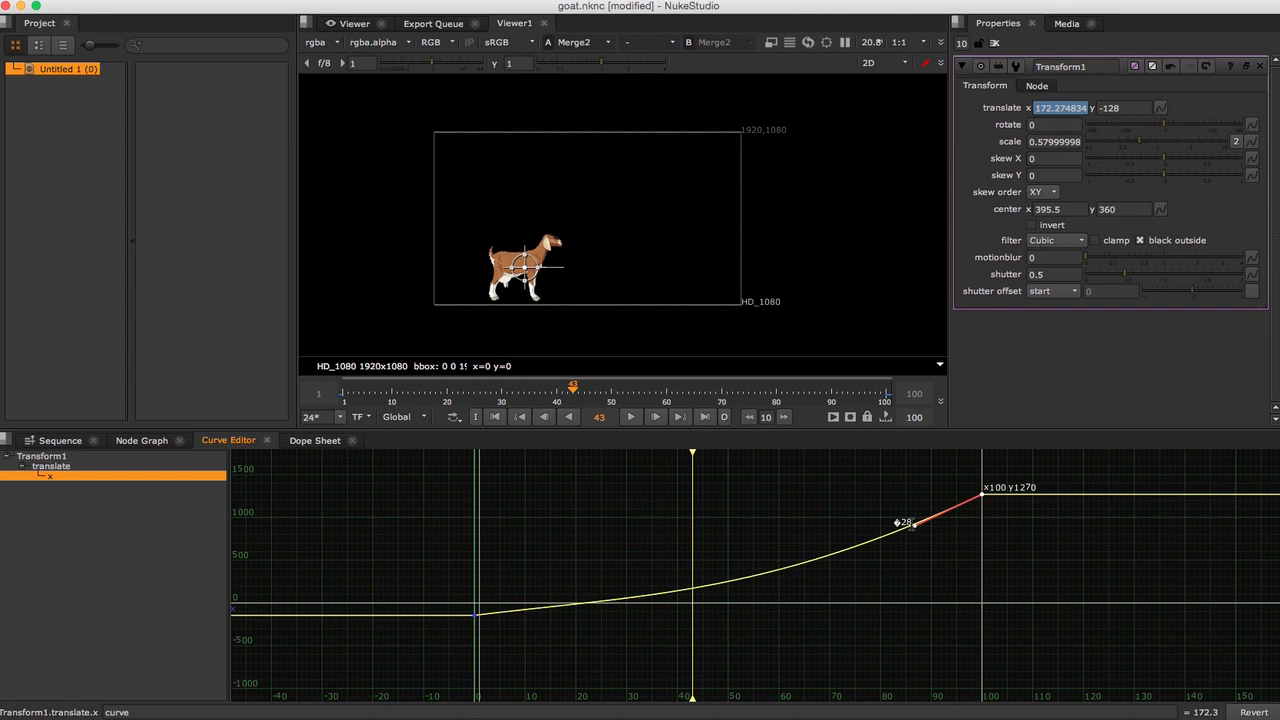
drag(912, 522, 905, 513)
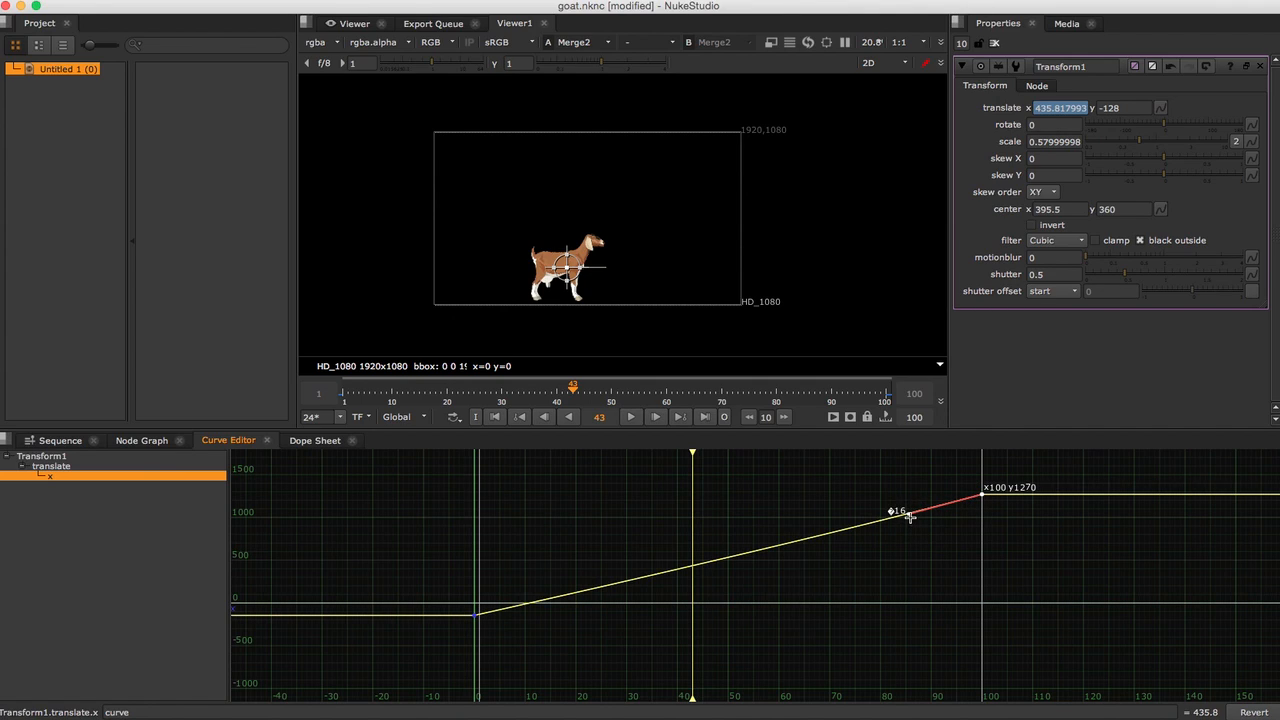
drag(895, 511, 895, 497)
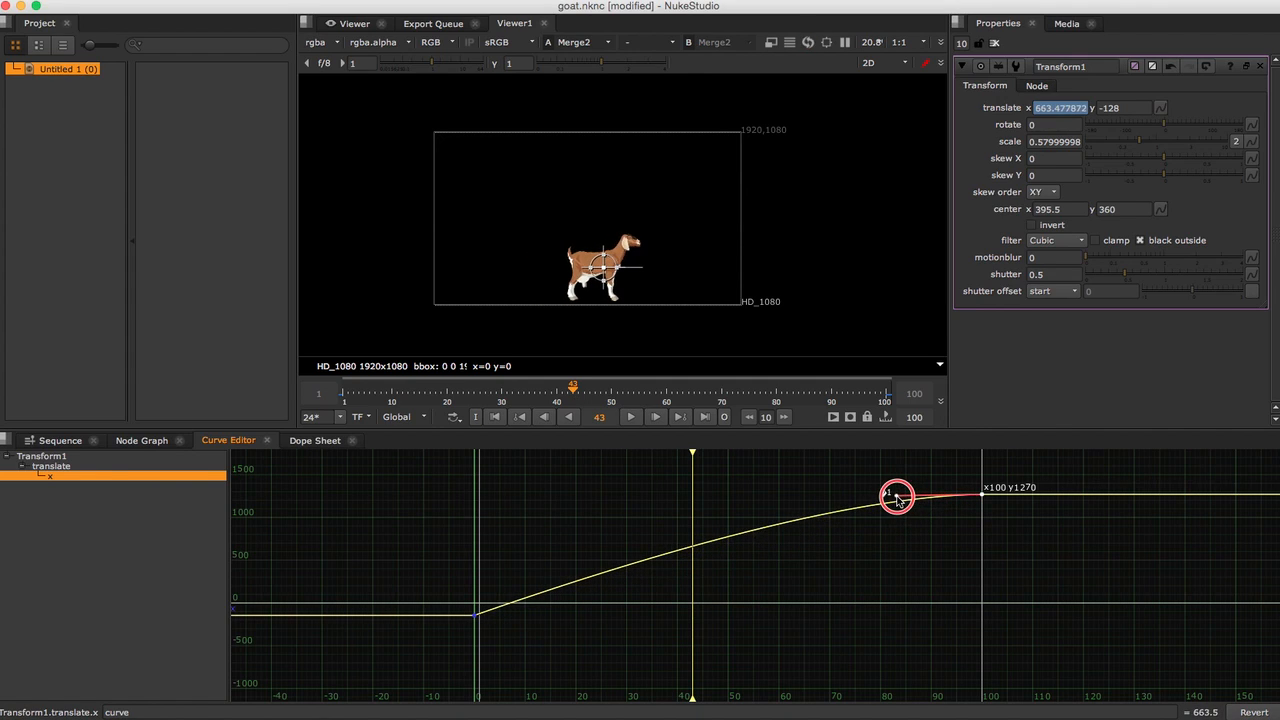
drag(897, 497, 825, 497)
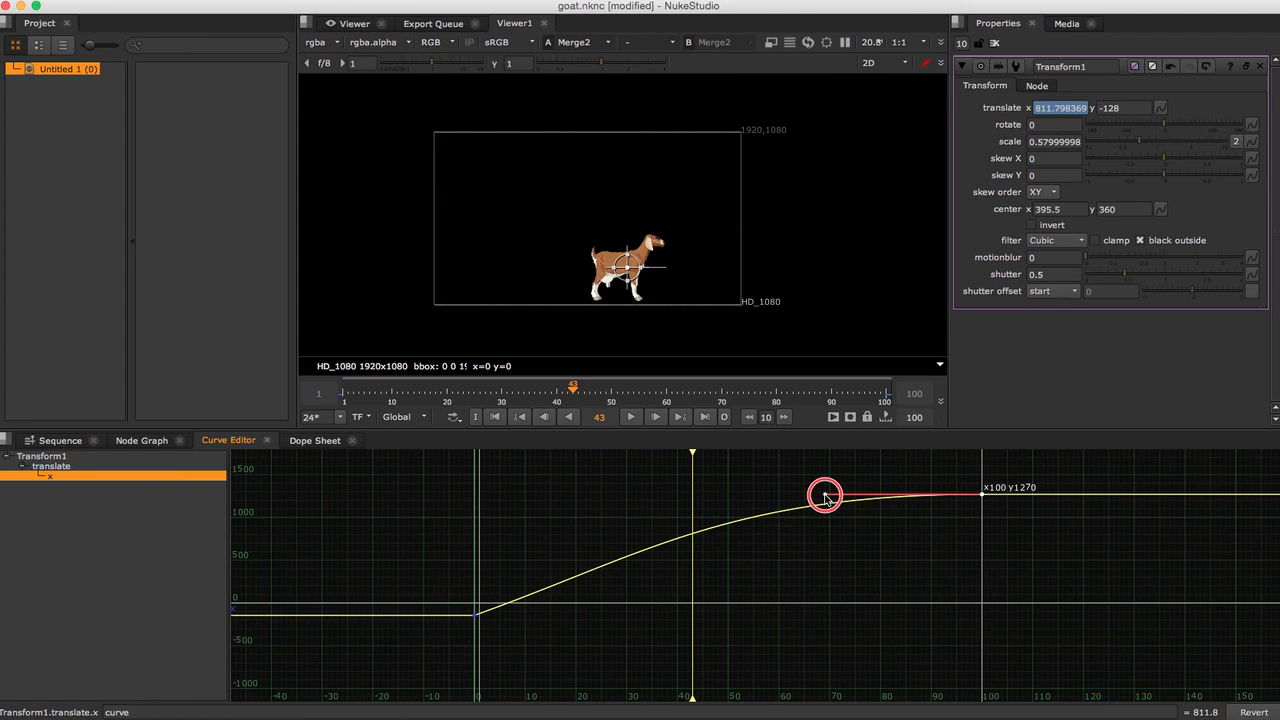
drag(825, 497, 778, 494)
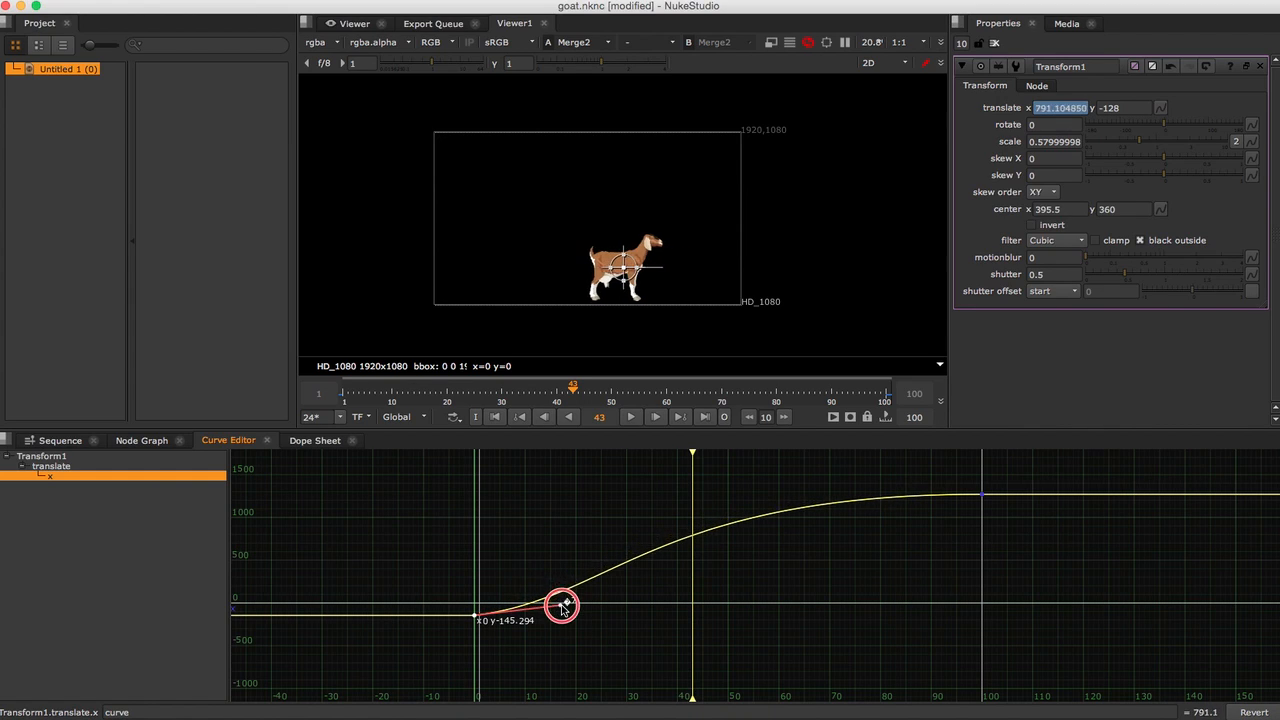
drag(560, 607, 600, 612)
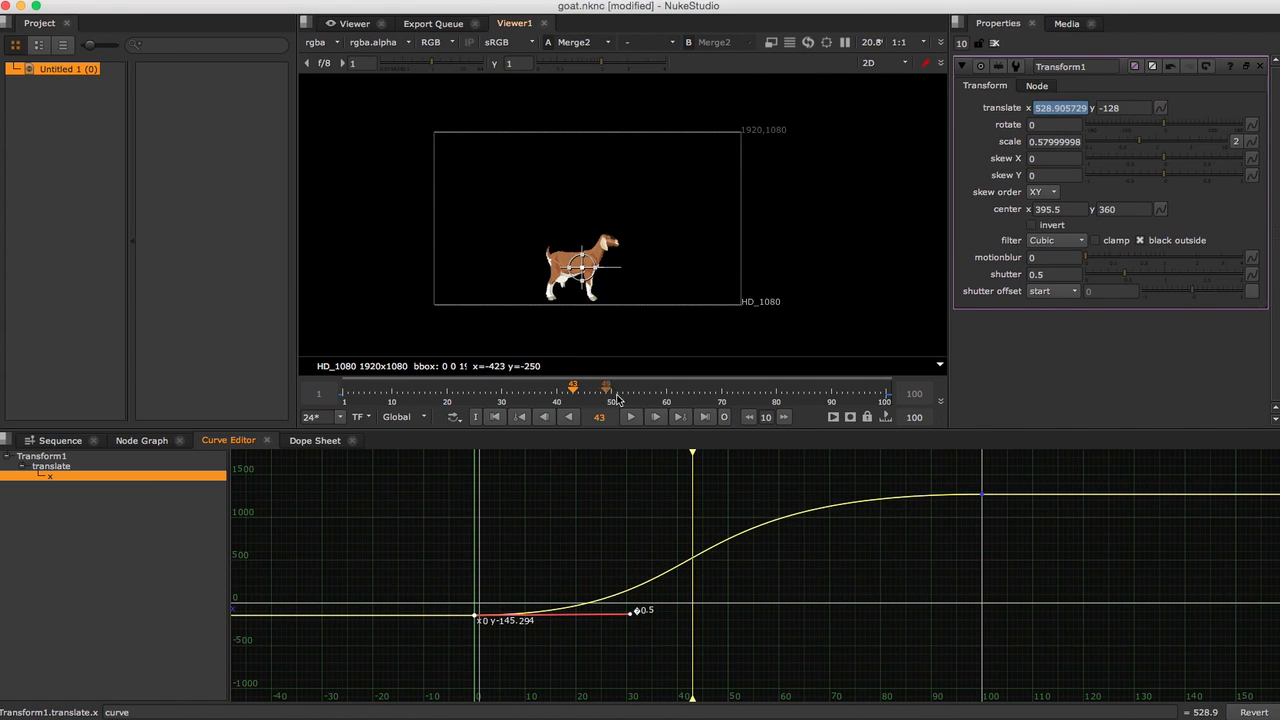
mouse_move(490, 420)
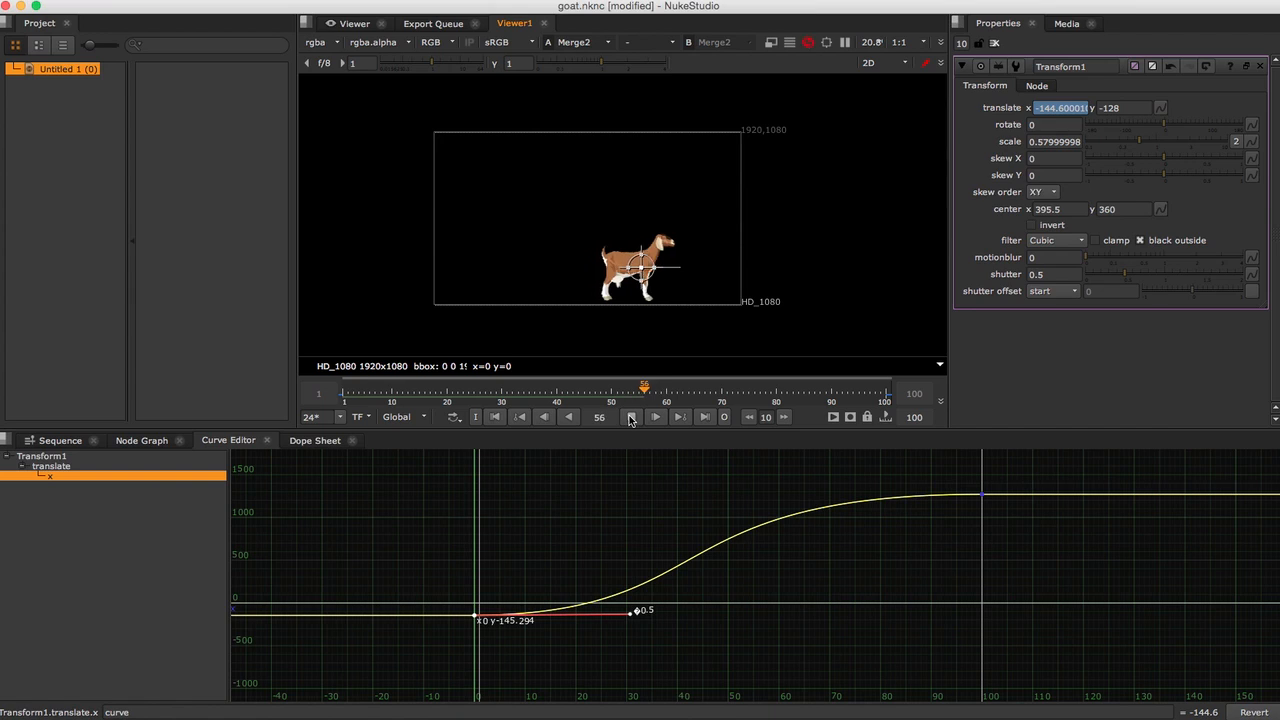
- Play back and stop the goat's motion, then return to the Node Graph at frame 1
click(630, 417)
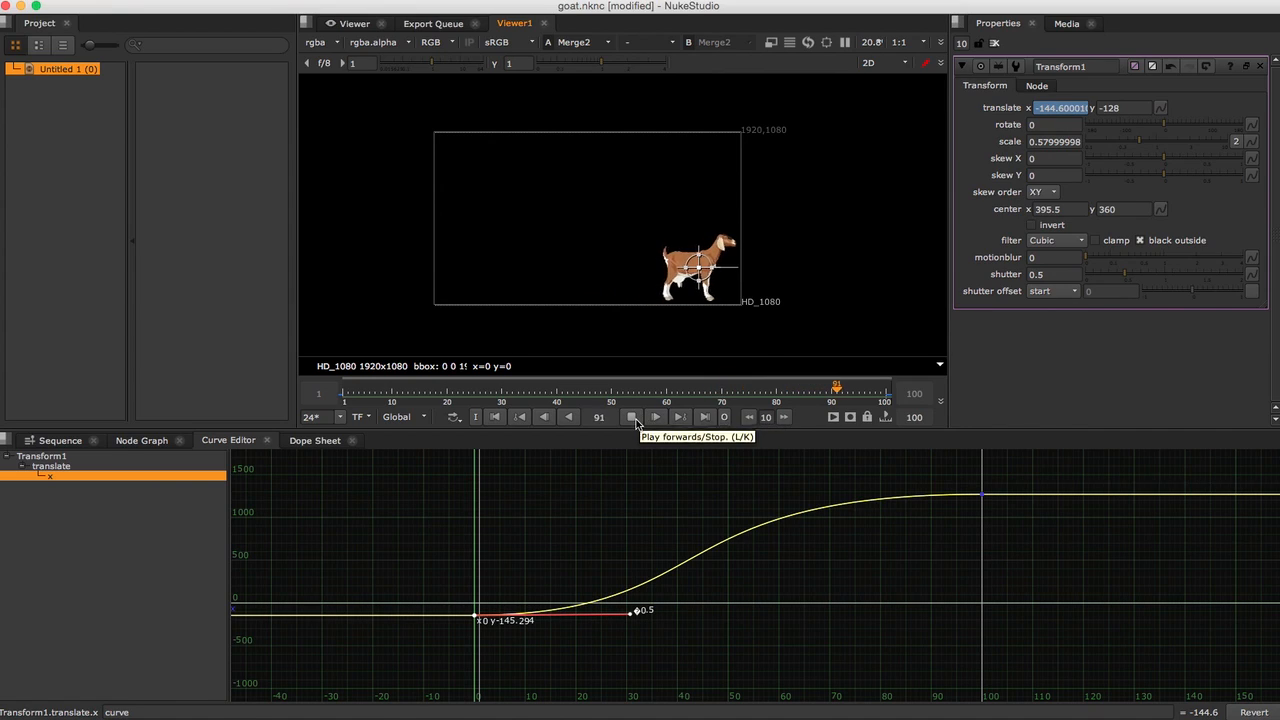
click(632, 417)
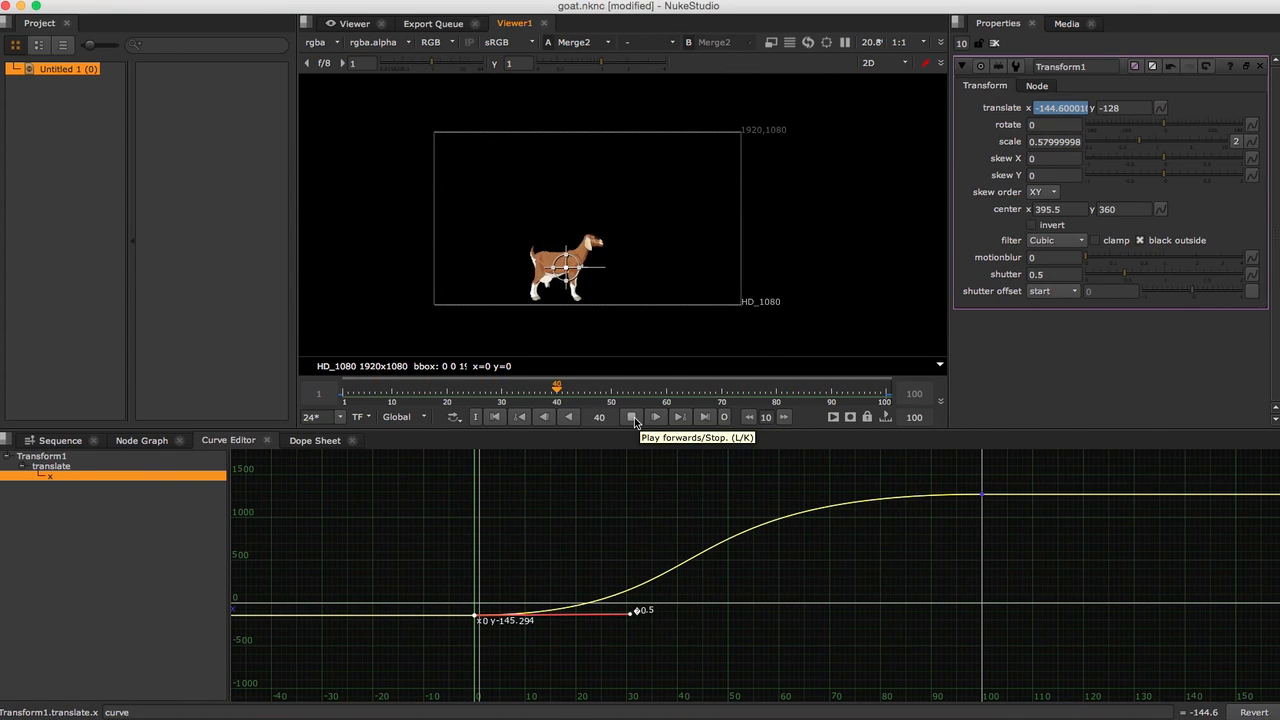
click(631, 417)
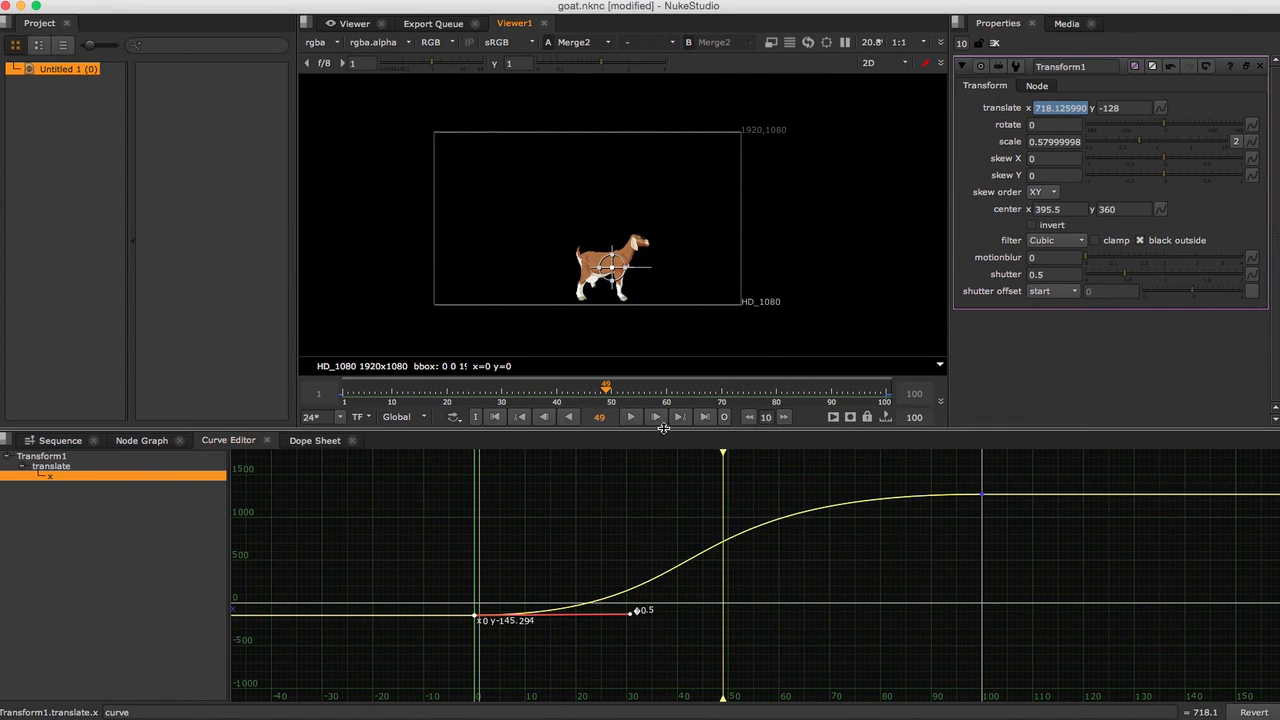
mouse_move(518, 196)
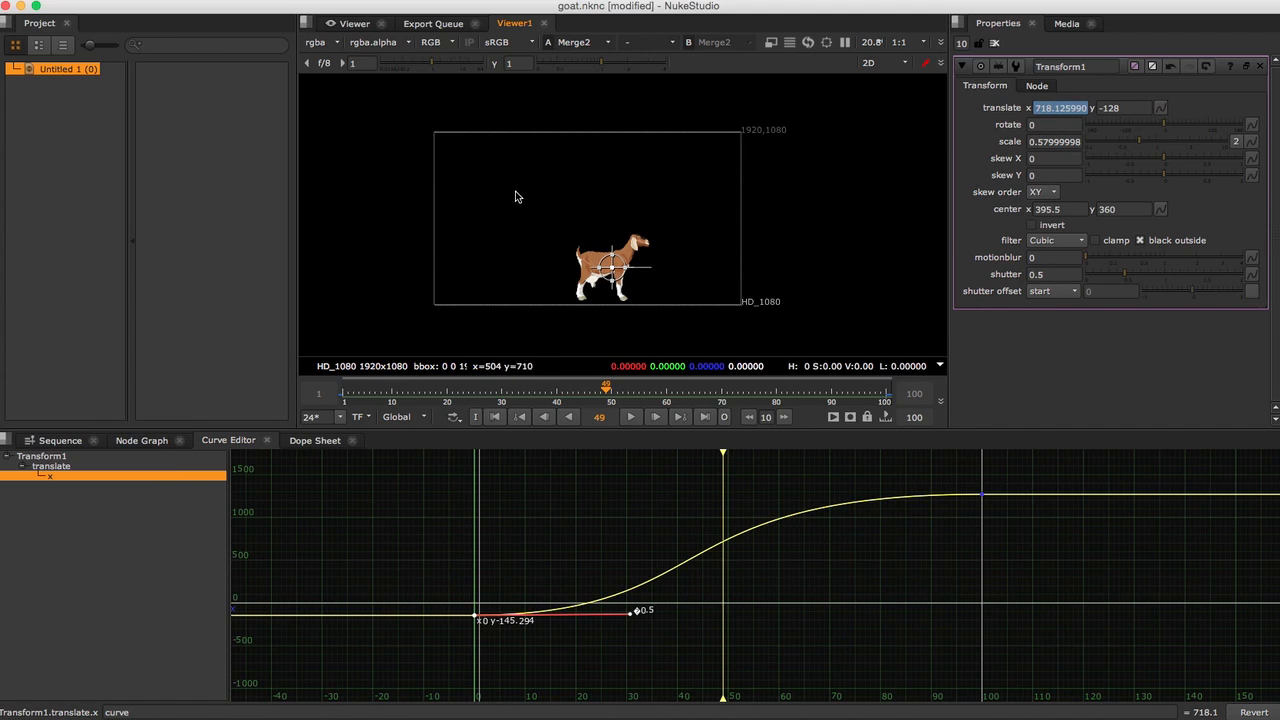
mouse_move(770, 363)
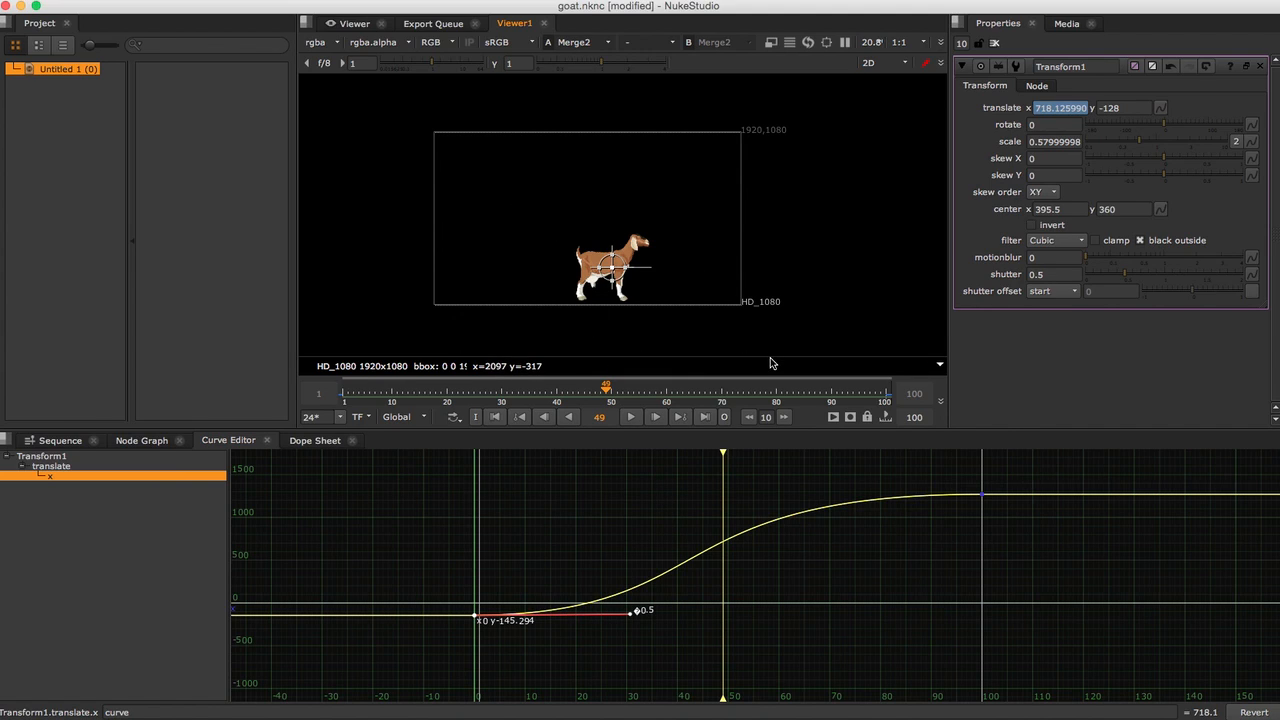
mouse_move(847, 570)
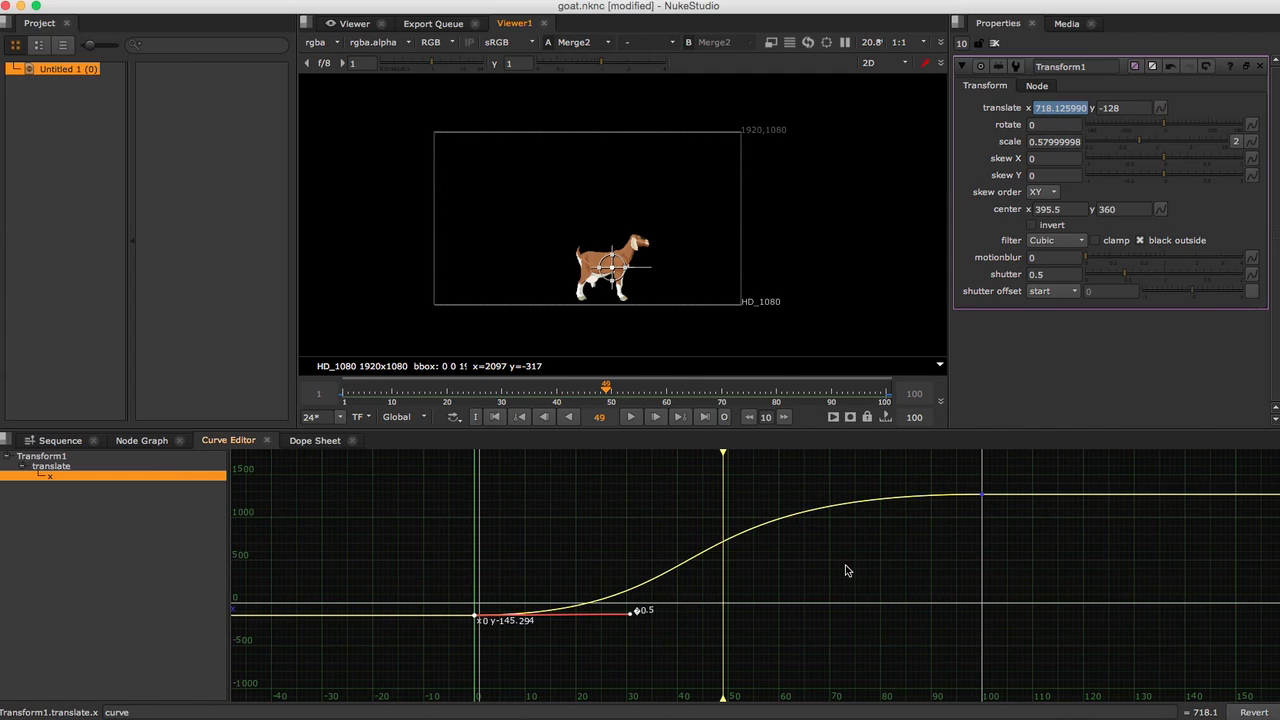
mouse_move(735, 557)
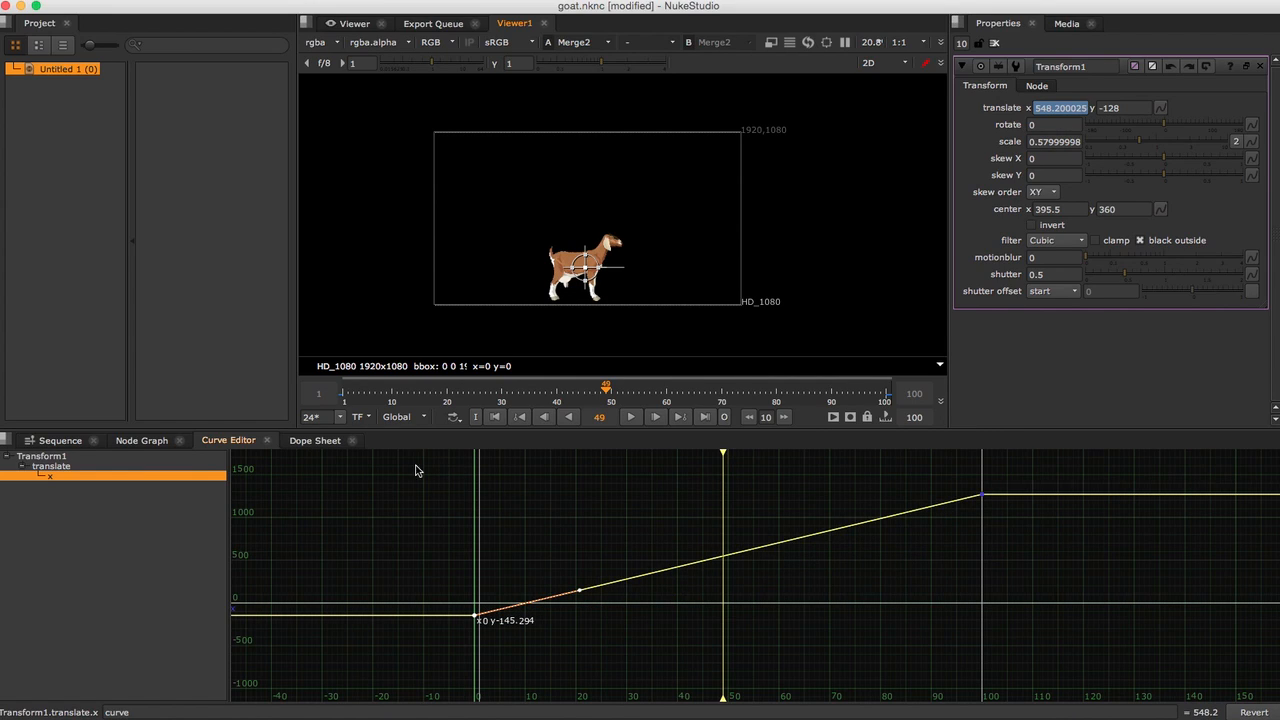
mouse_move(510, 345)
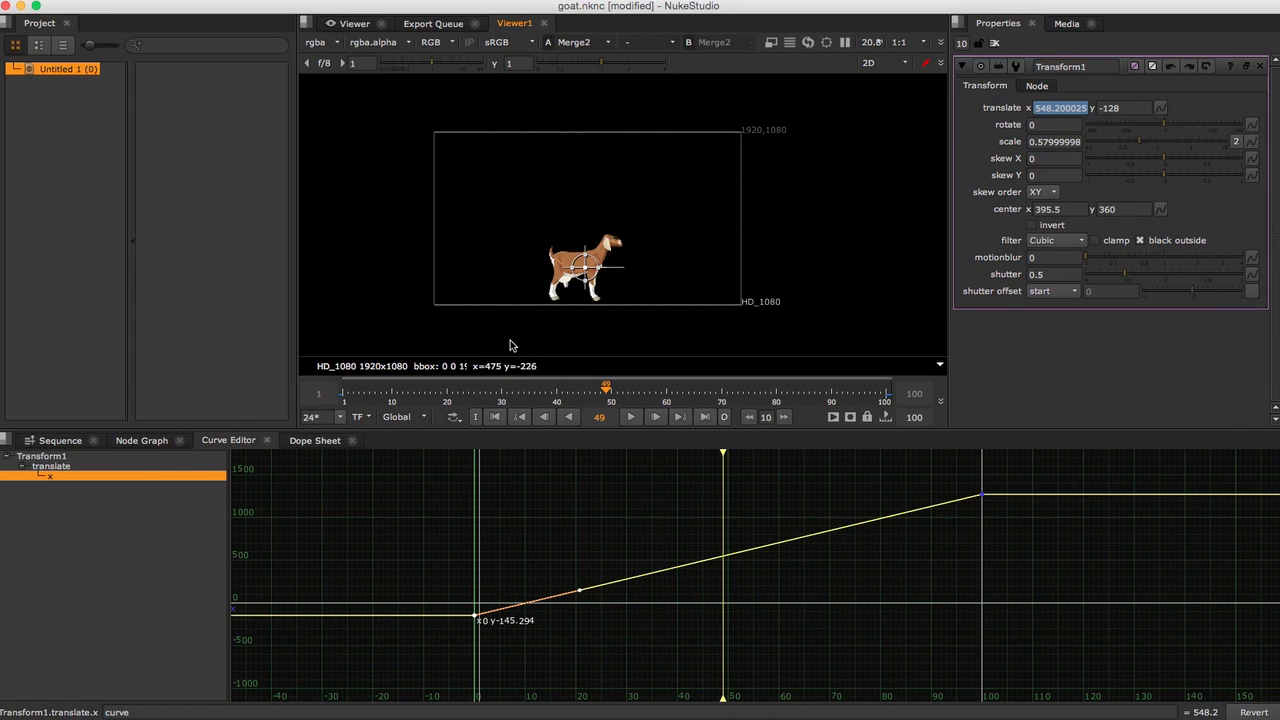
click(141, 440)
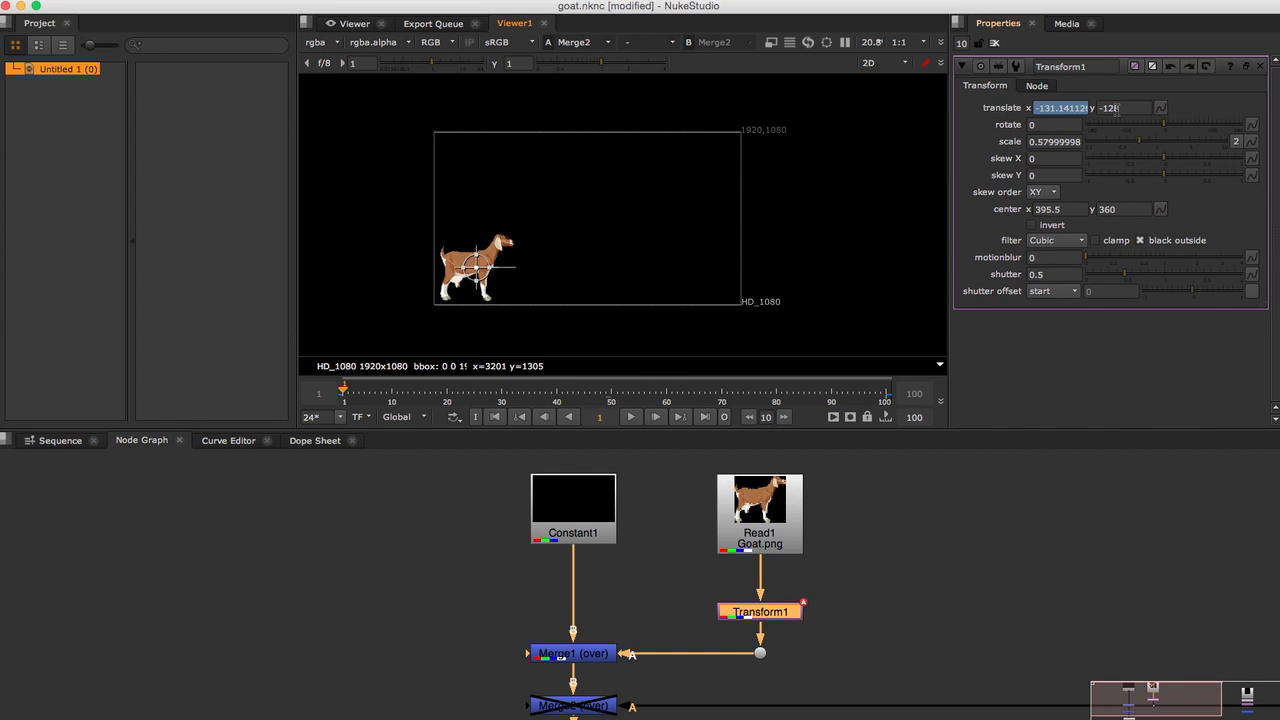
- Key translate y and lift the goat slightly at frame 10
right_click(1160, 108)
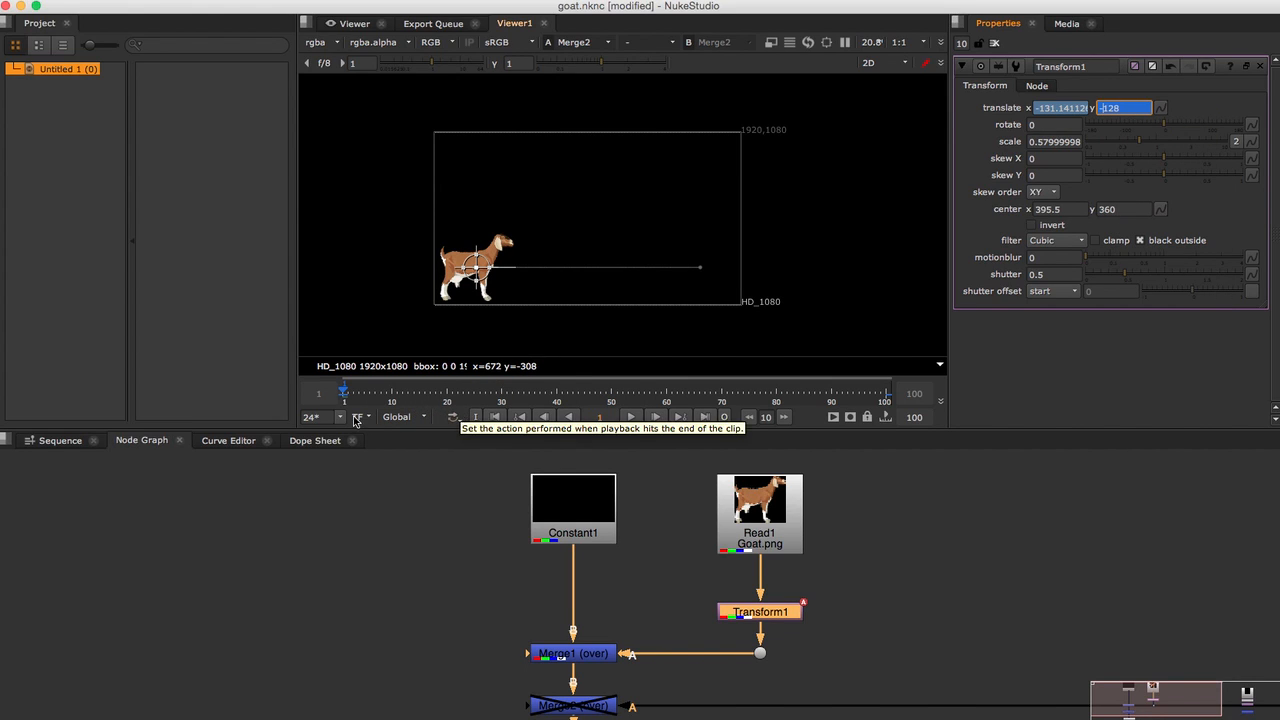
click(228, 440)
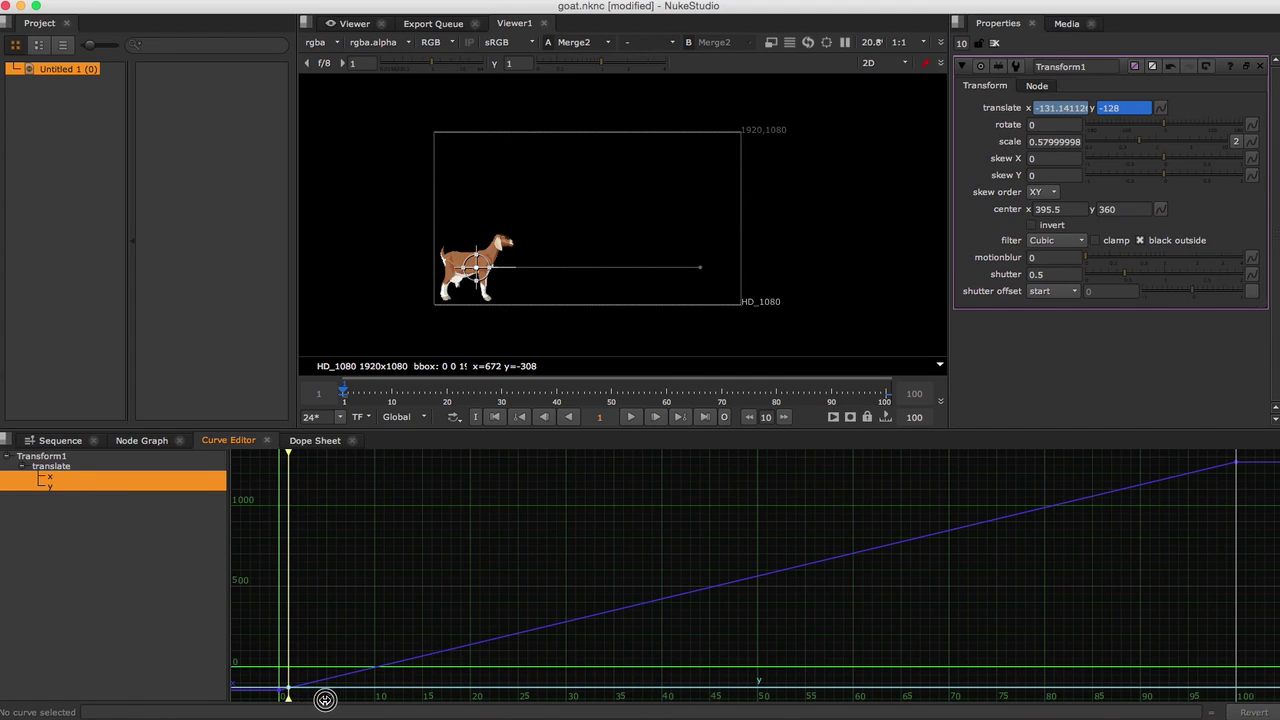
drag(325, 698, 459, 710)
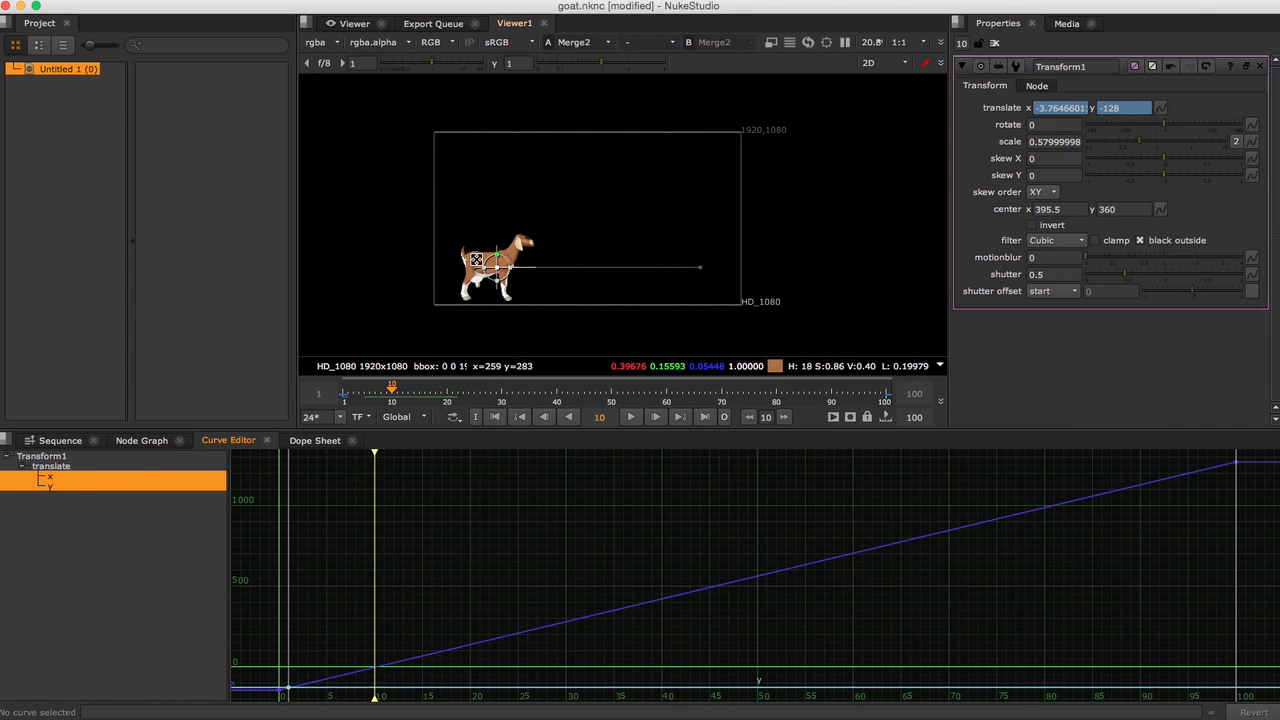
drag(490, 265, 495, 260)
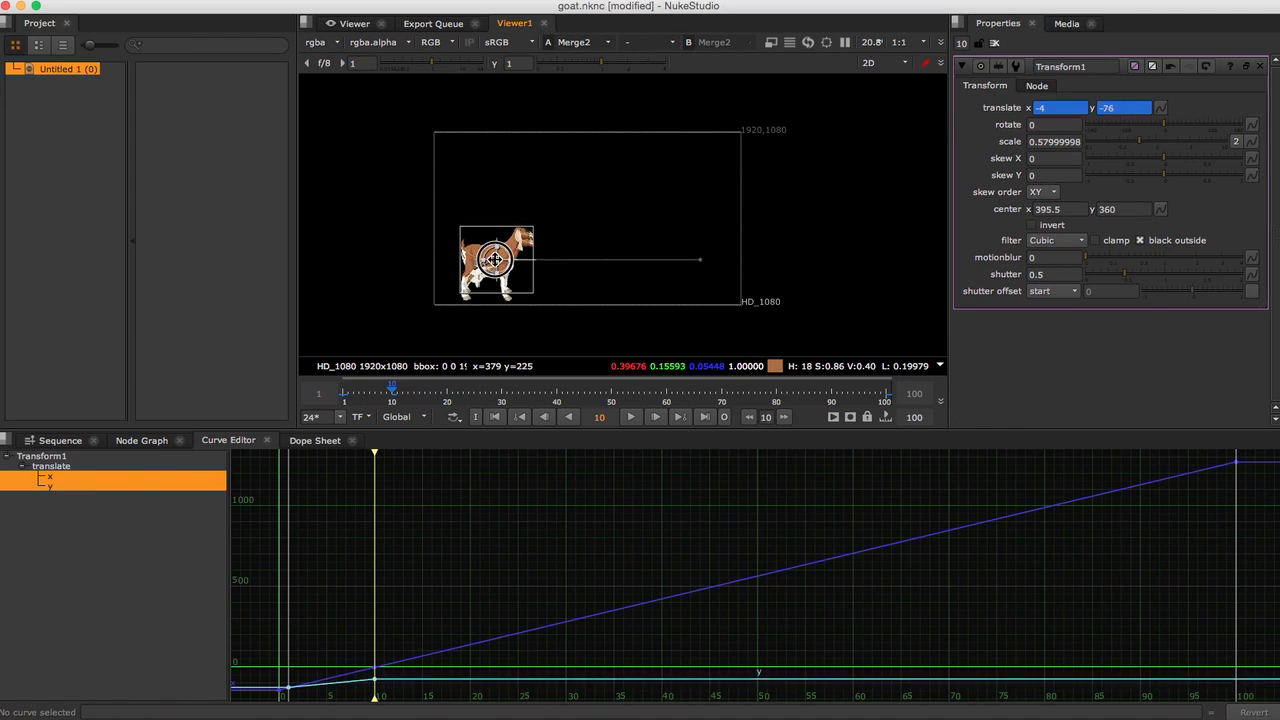
drag(495, 258, 495, 233)
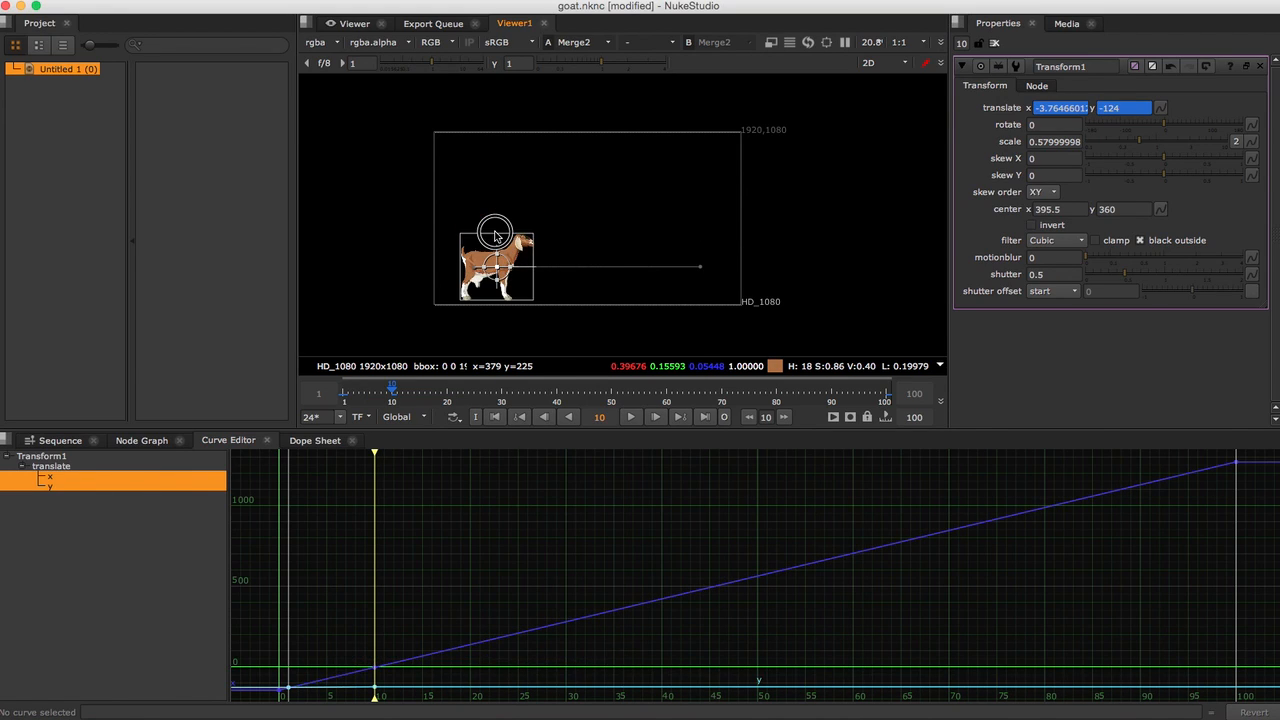
drag(495, 231, 498, 245)
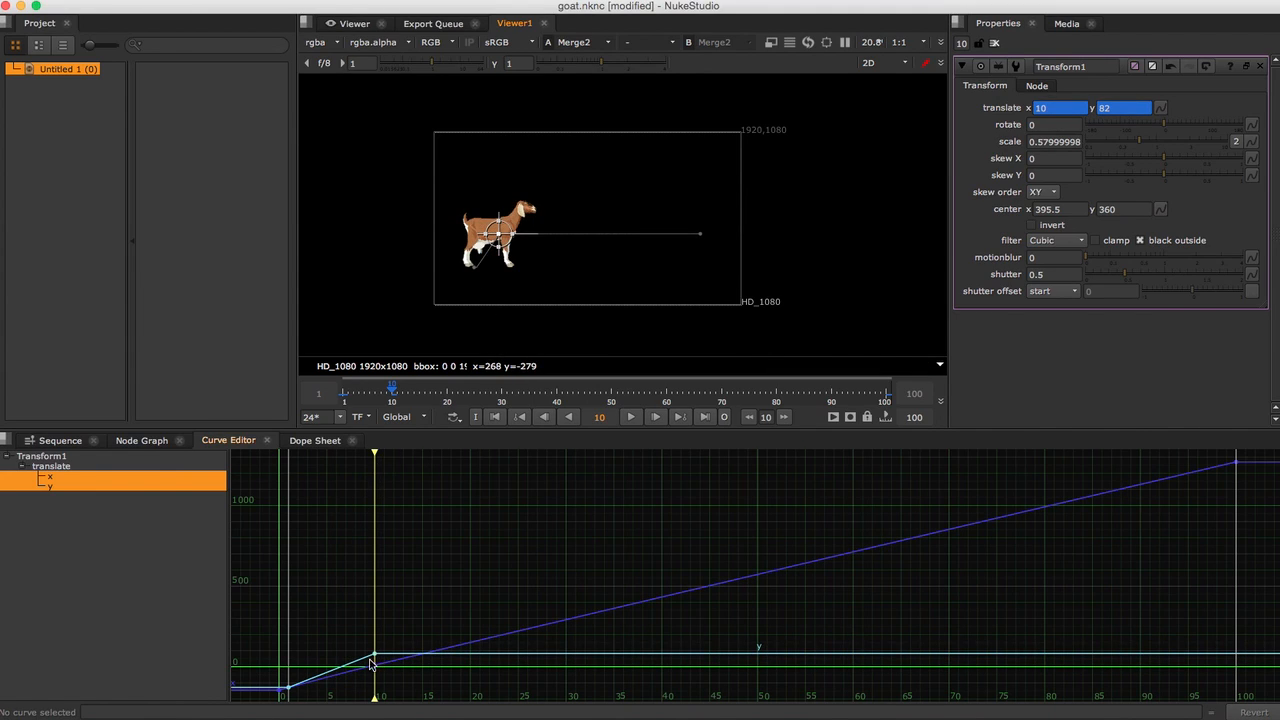
- Bring the goat back down at frame 15 and play the hop to check it
drag(373, 453, 413, 453)
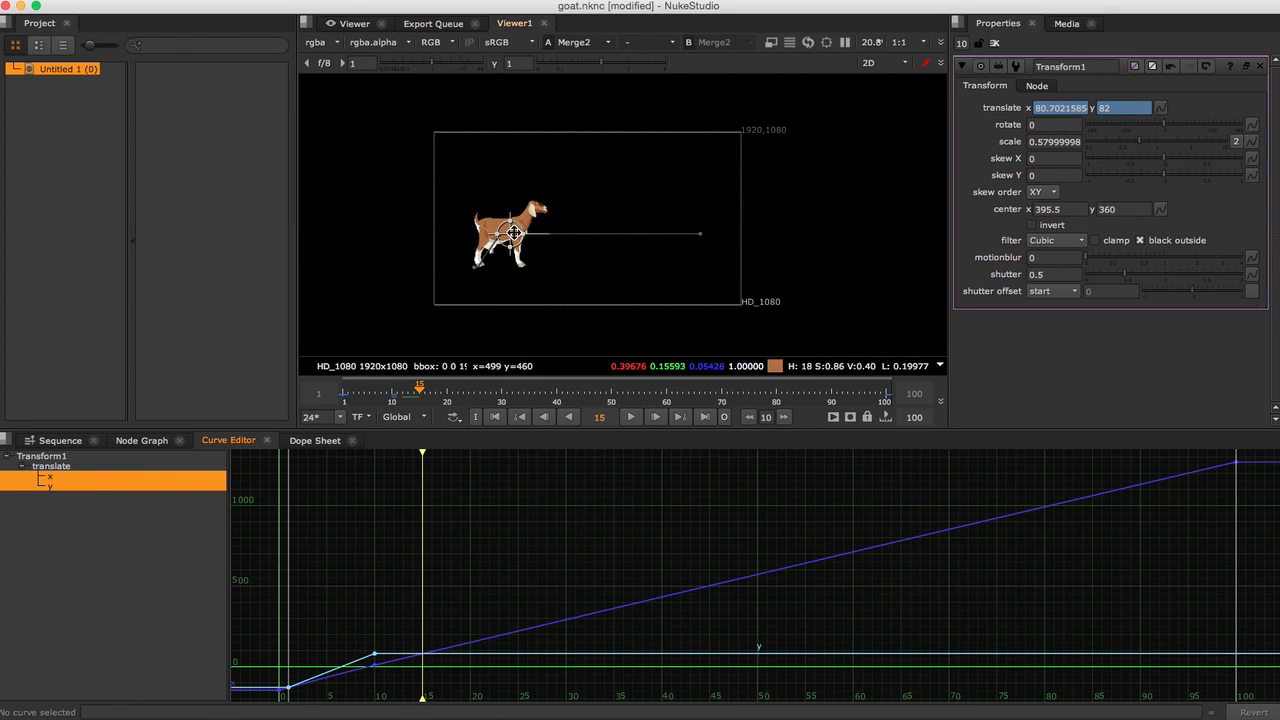
drag(513, 234, 518, 263)
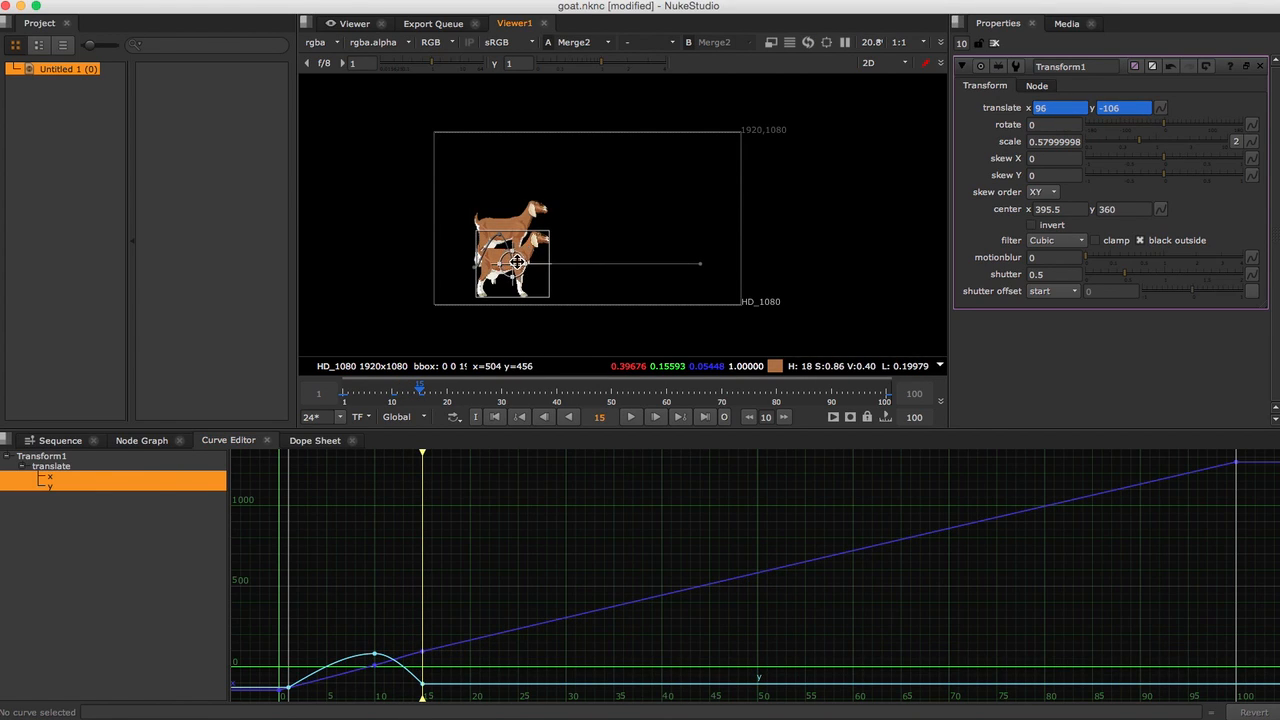
click(494, 417)
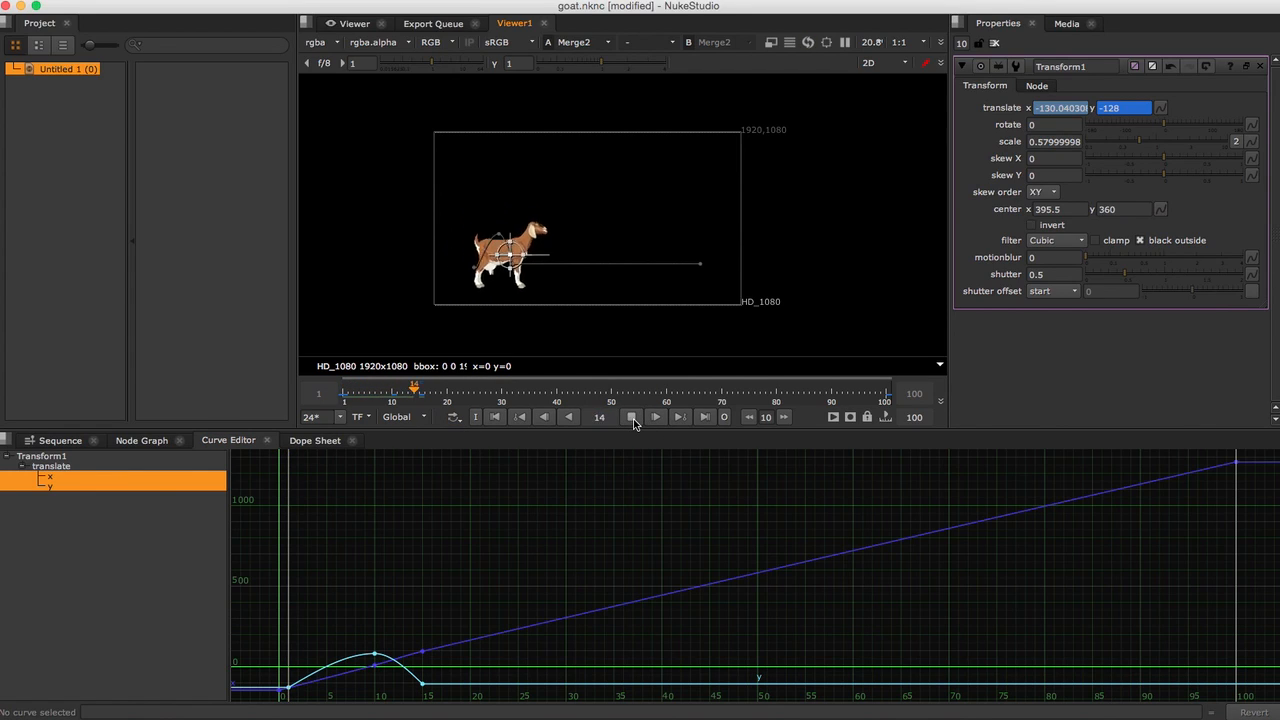
click(655, 417)
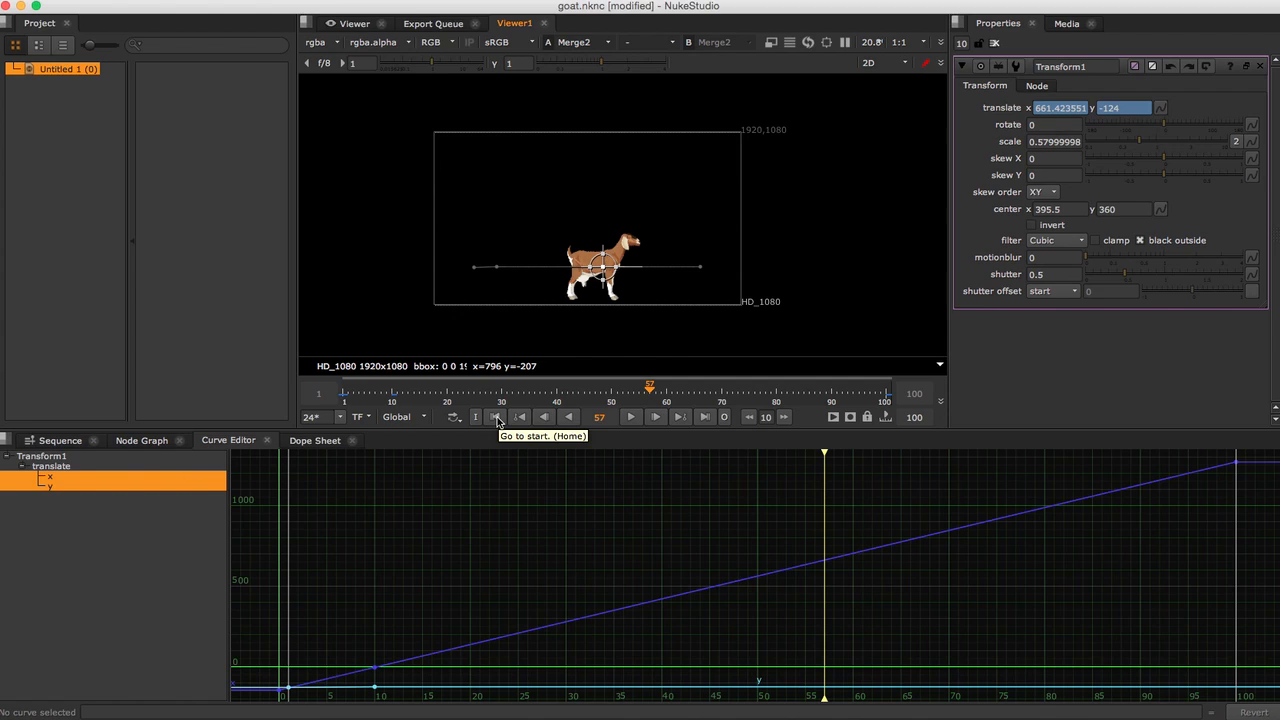
- From frame 1, enable the Merge2 fire and preview the flames during playback
click(497, 417)
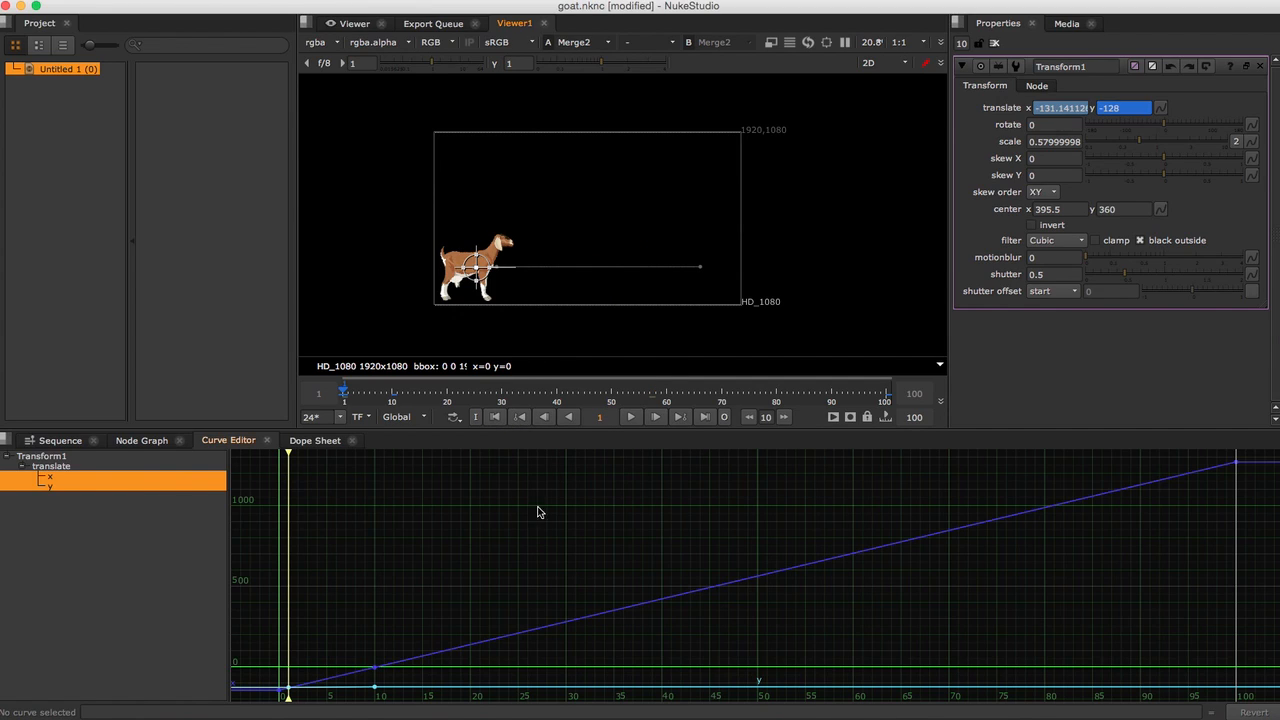
click(141, 440)
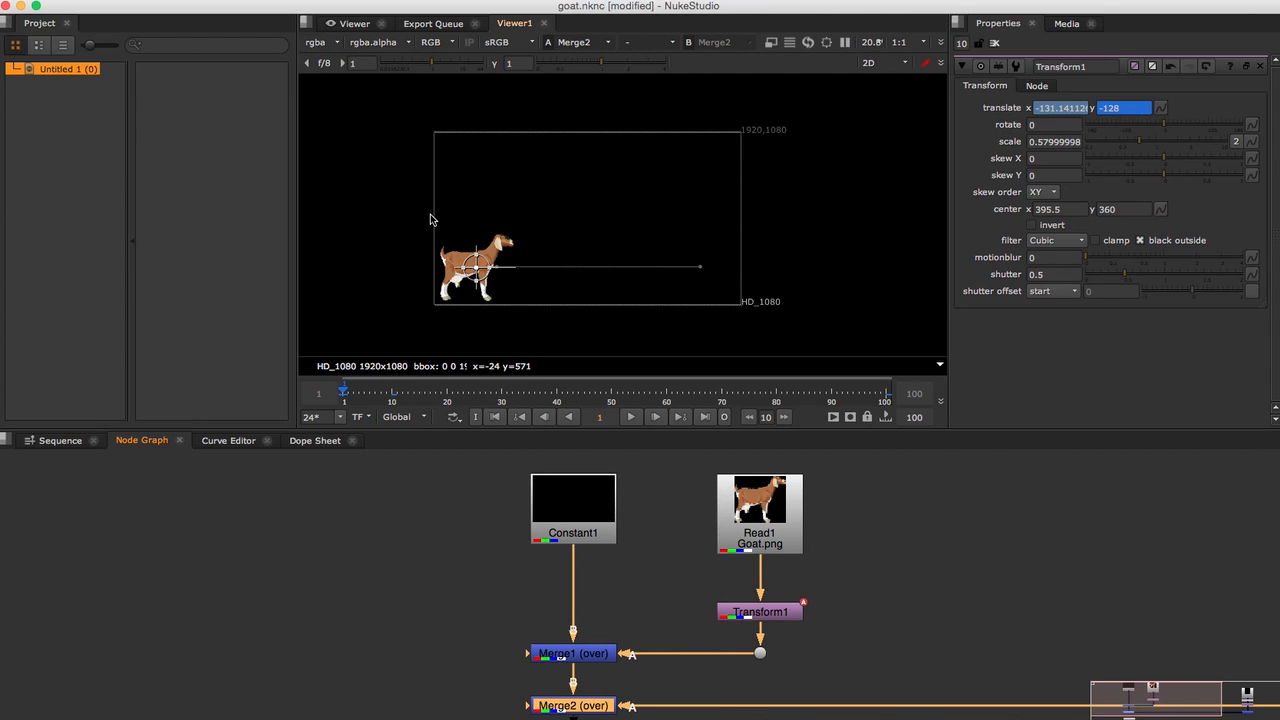
click(630, 417)
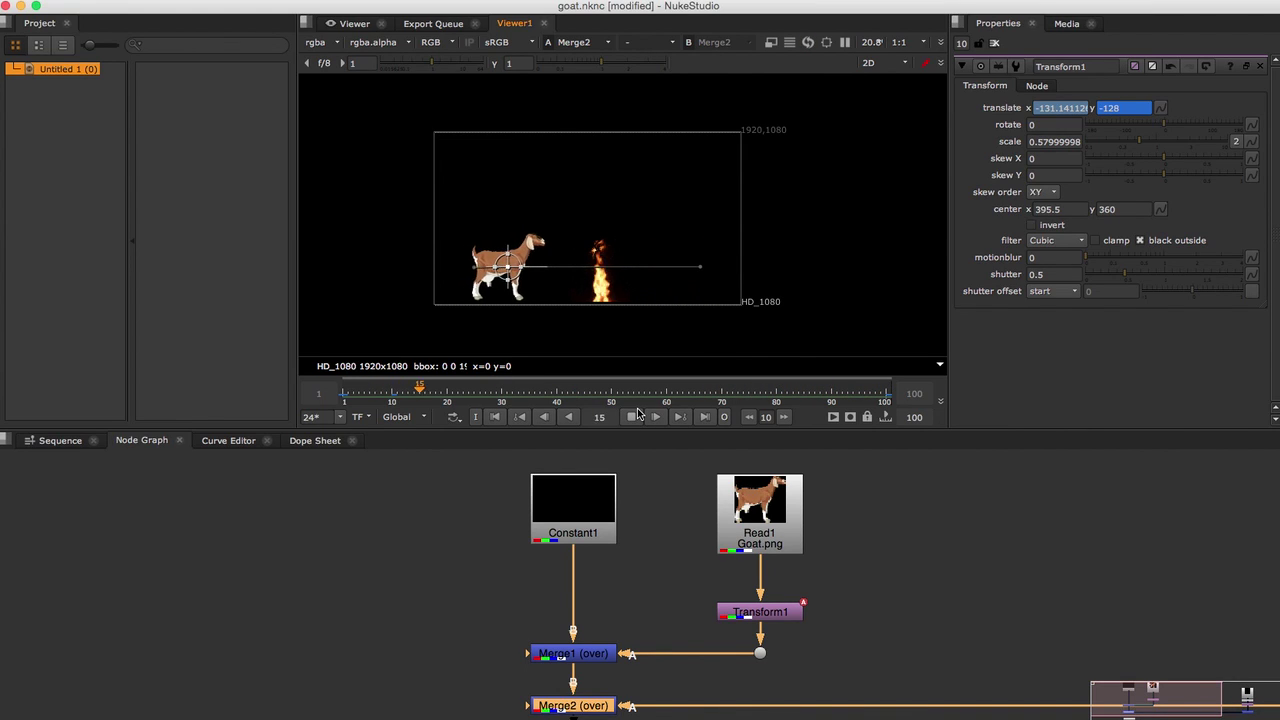
click(655, 417)
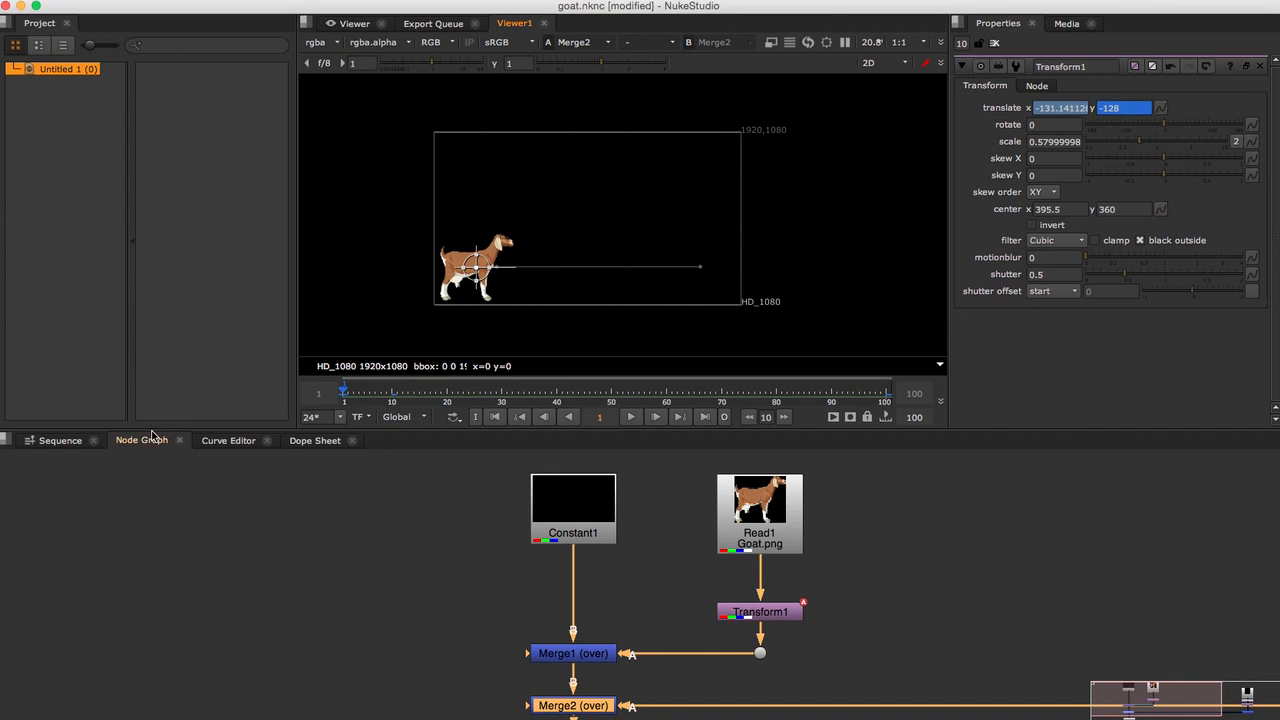
click(228, 440)
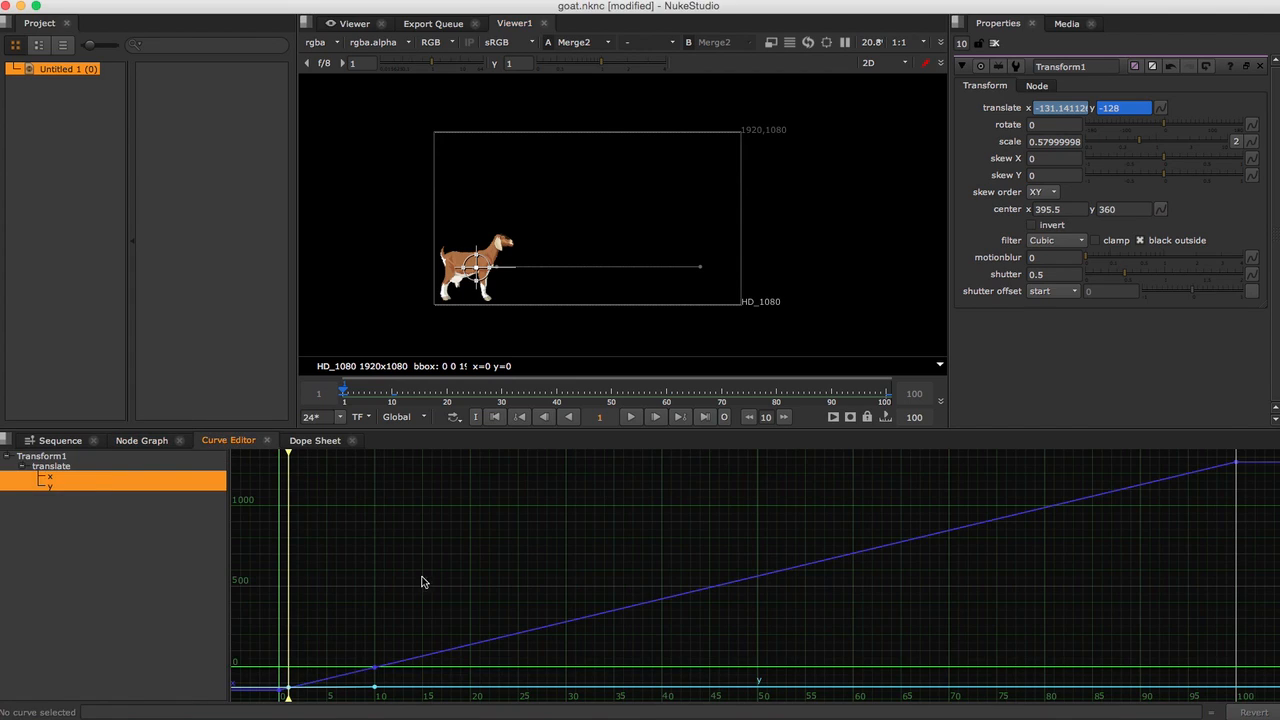
- Raise the goat high at frame 26 and land it past the fire at frame 71
drag(287, 695, 348, 697)
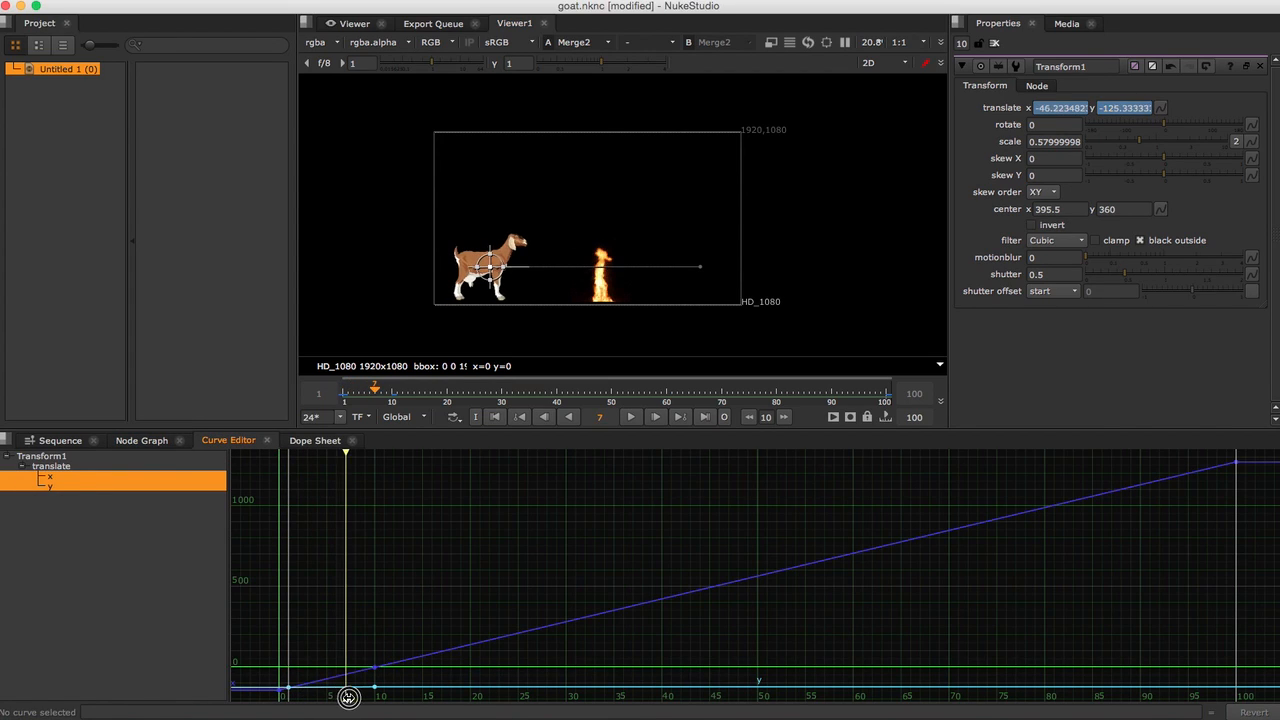
drag(347, 695, 527, 695)
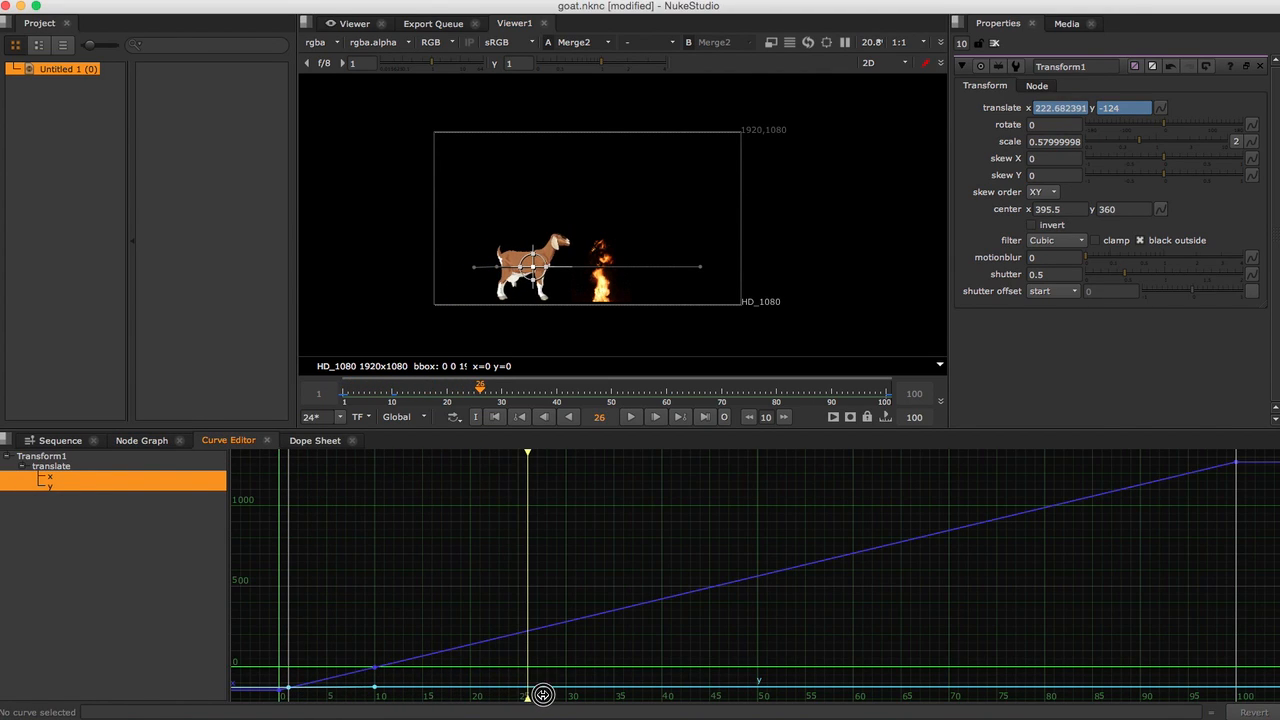
mouse_move(532, 265)
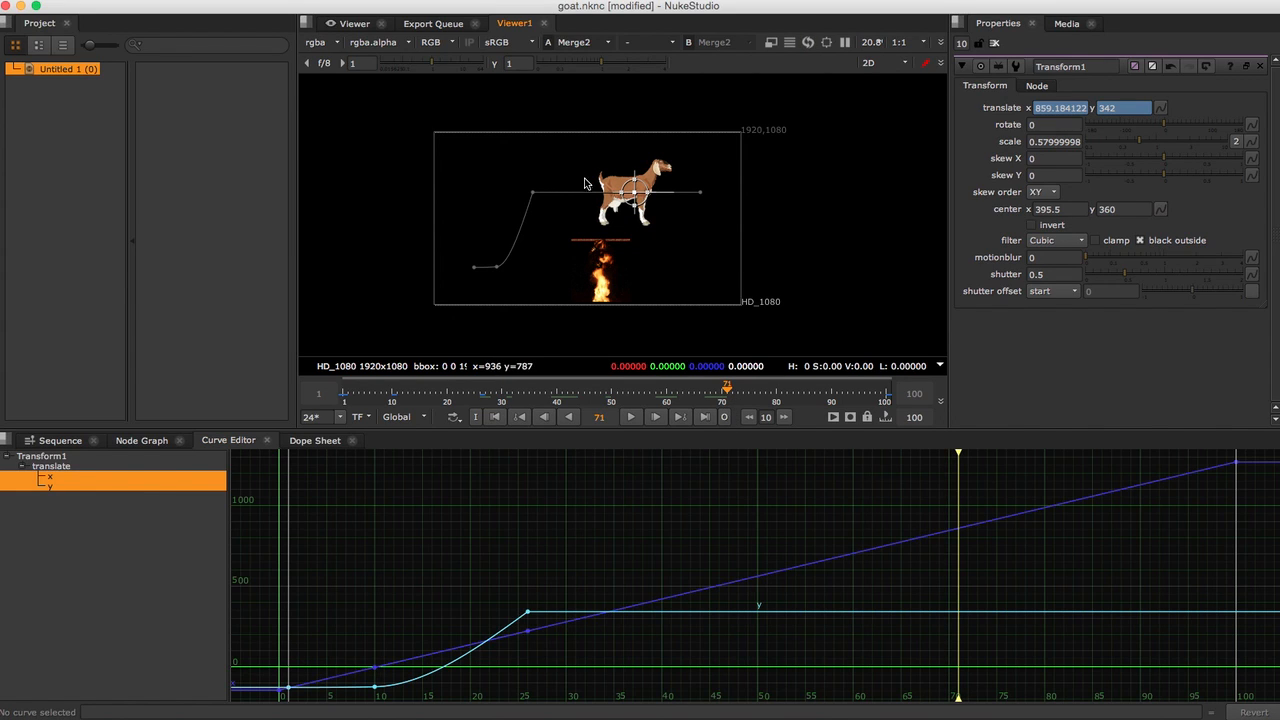
drag(630, 190, 645, 272)
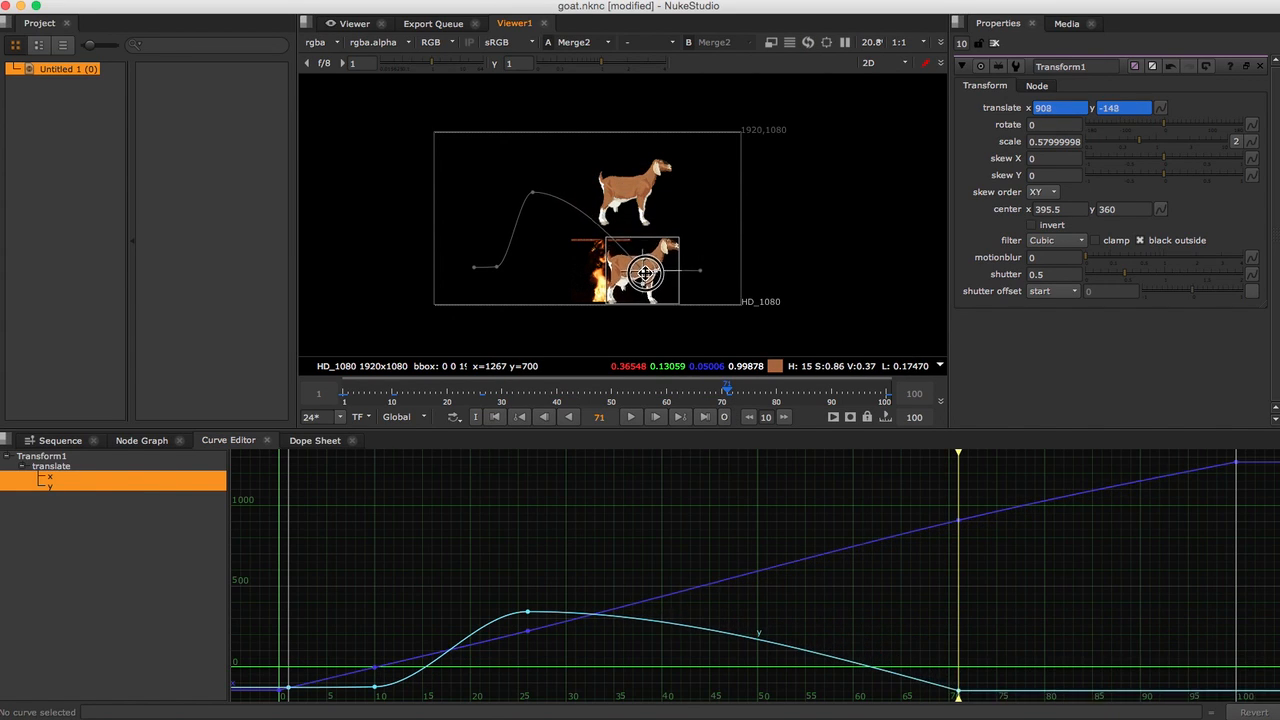
drag(644, 273, 654, 271)
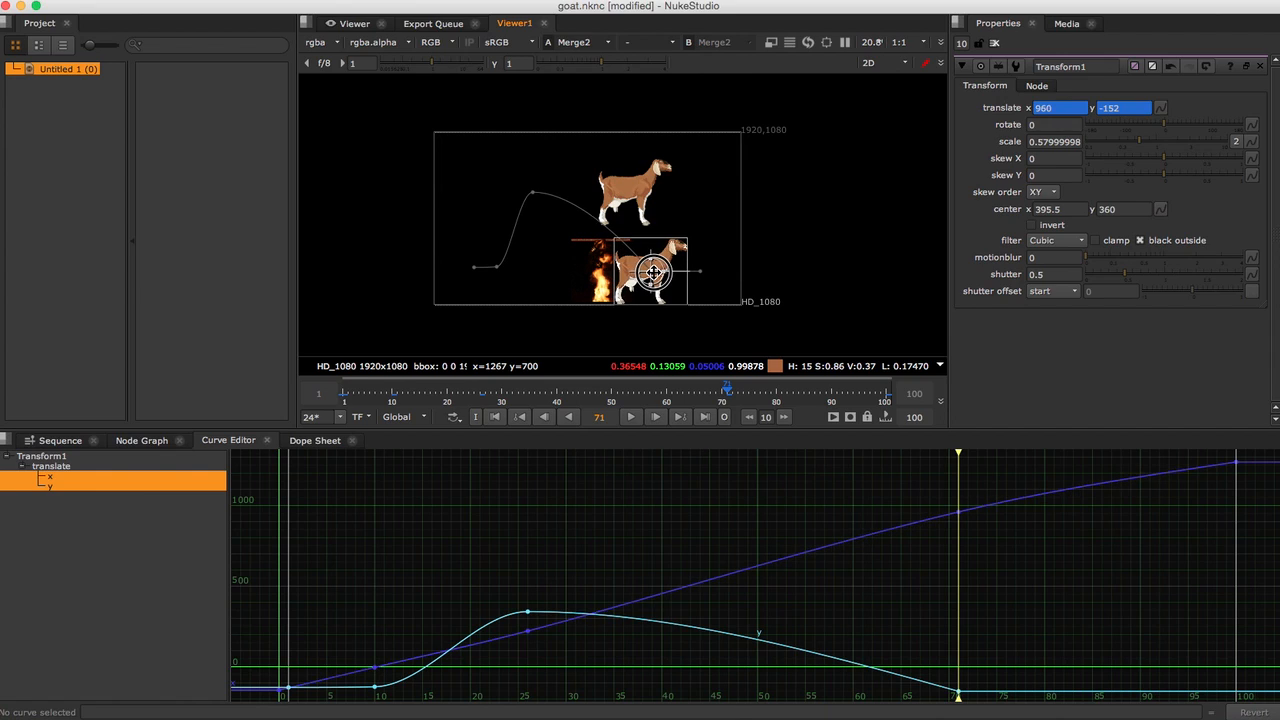